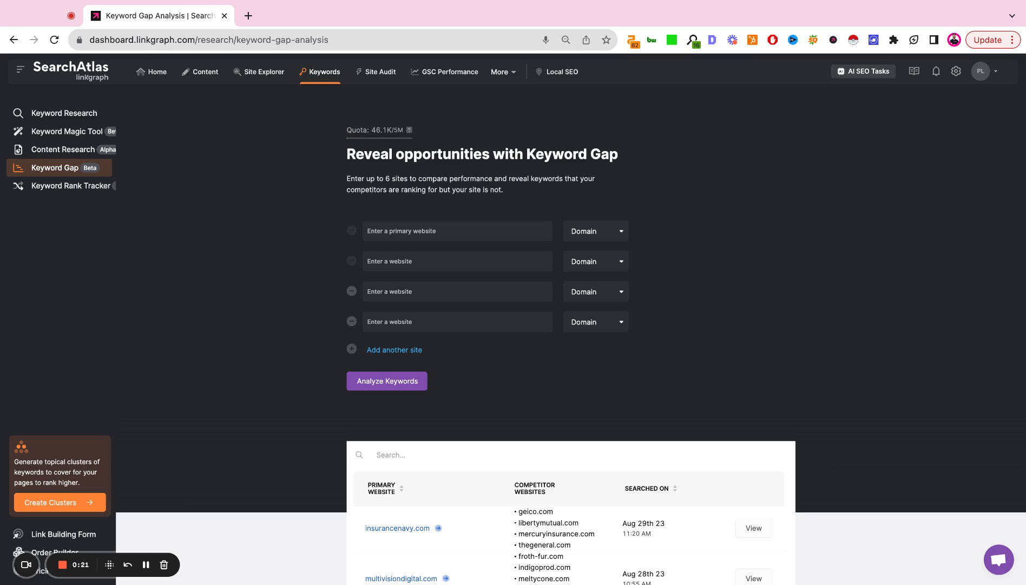
{"action": "mouse_move", "coordinate": [610, 229]}
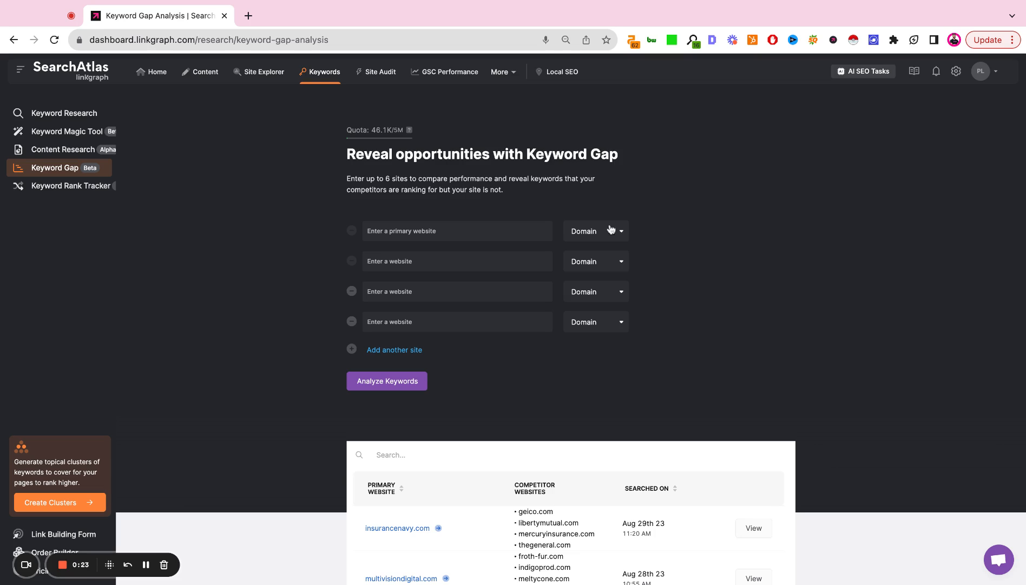
Reveal the primary website scope options: Domain, Sub Domain and Target Page
{"action": "left_click", "coordinate": [595, 231]}
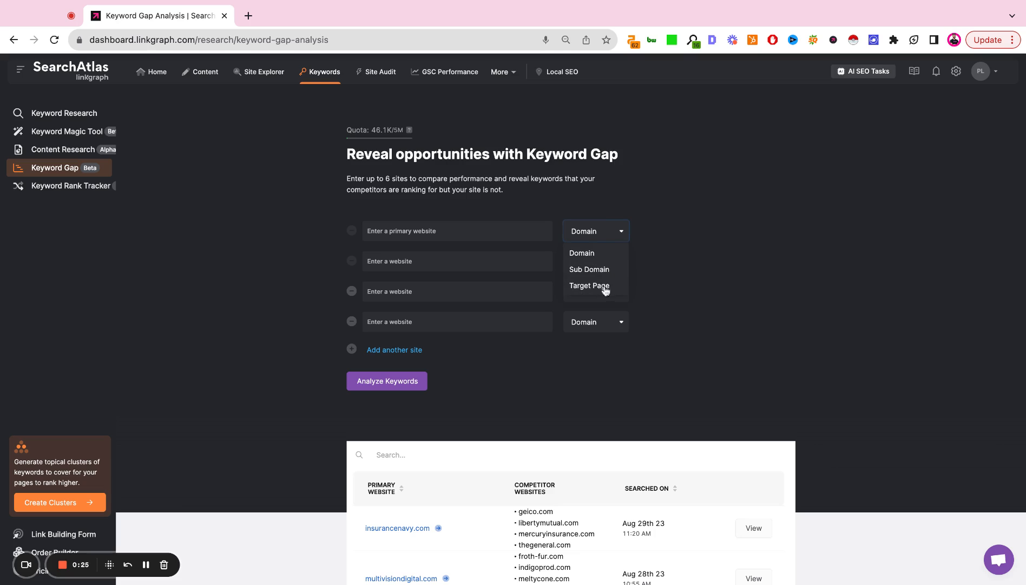
{"action": "mouse_move", "coordinate": [597, 294]}
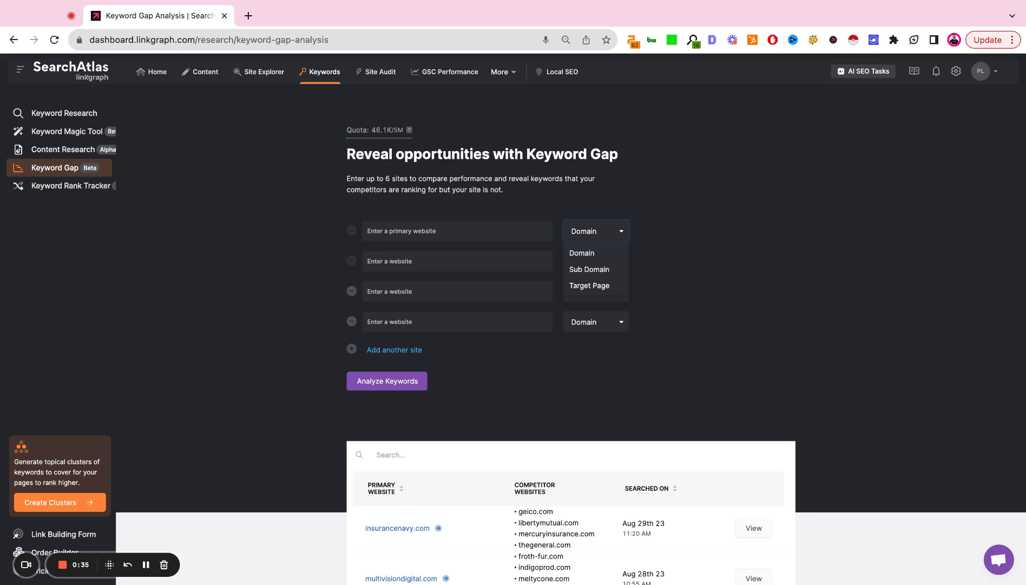
{"action": "mouse_move", "coordinate": [596, 253]}
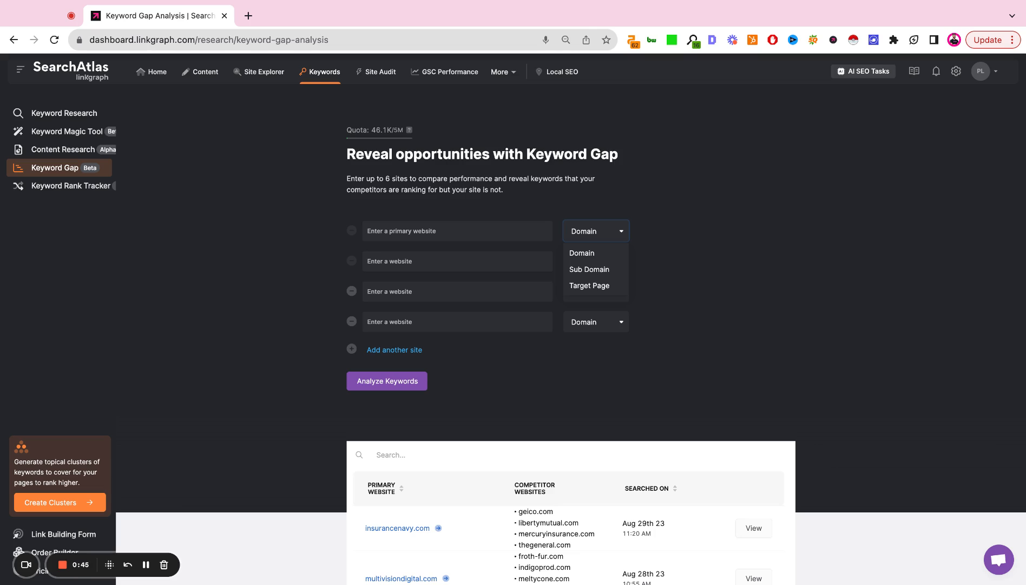
Review the primary and competitor website fields, then the table of previous keyword gap searches
{"action": "left_click", "coordinate": [457, 231]}
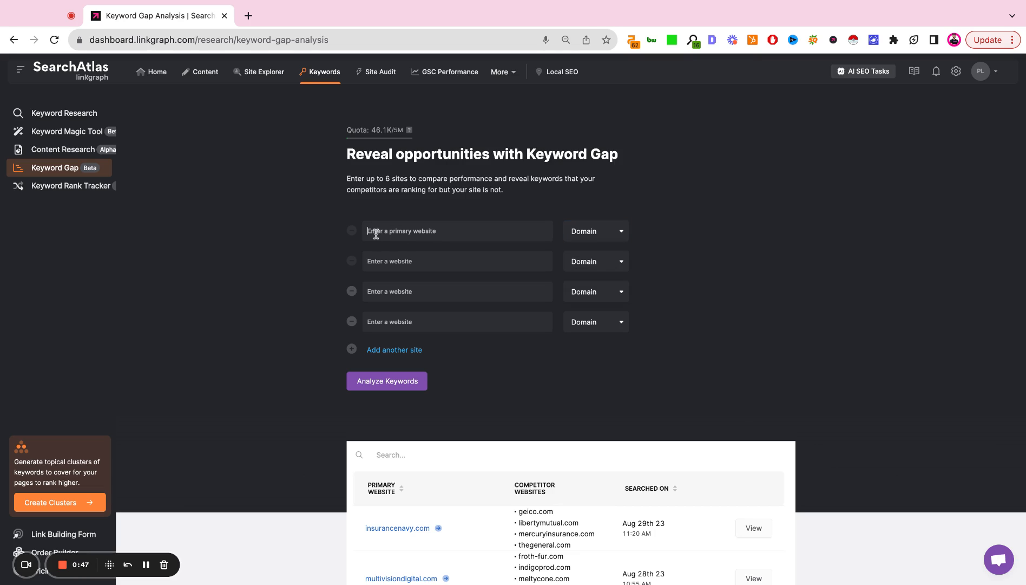
{"action": "left_click", "coordinate": [457, 260]}
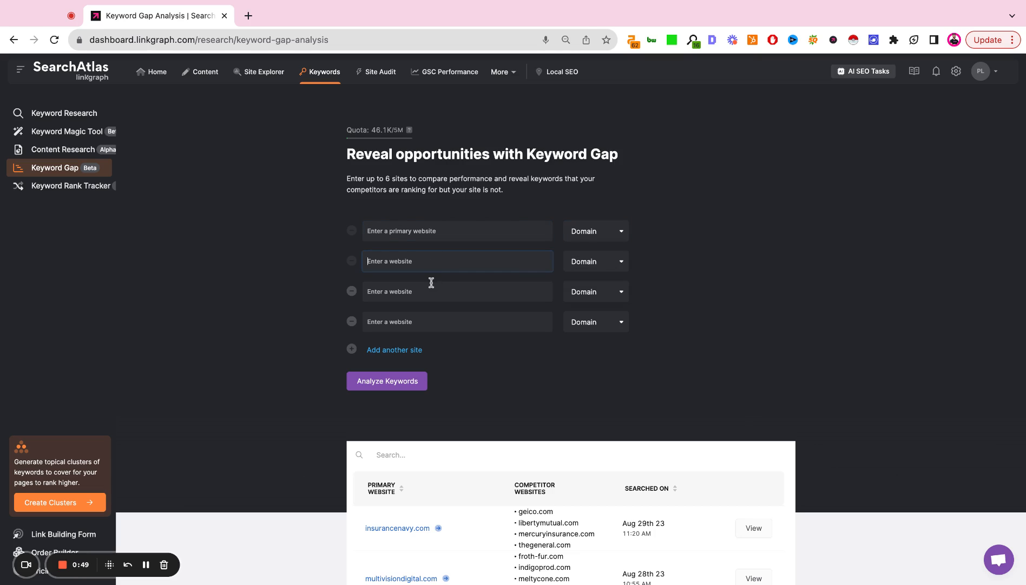
{"action": "left_click", "coordinate": [457, 322]}
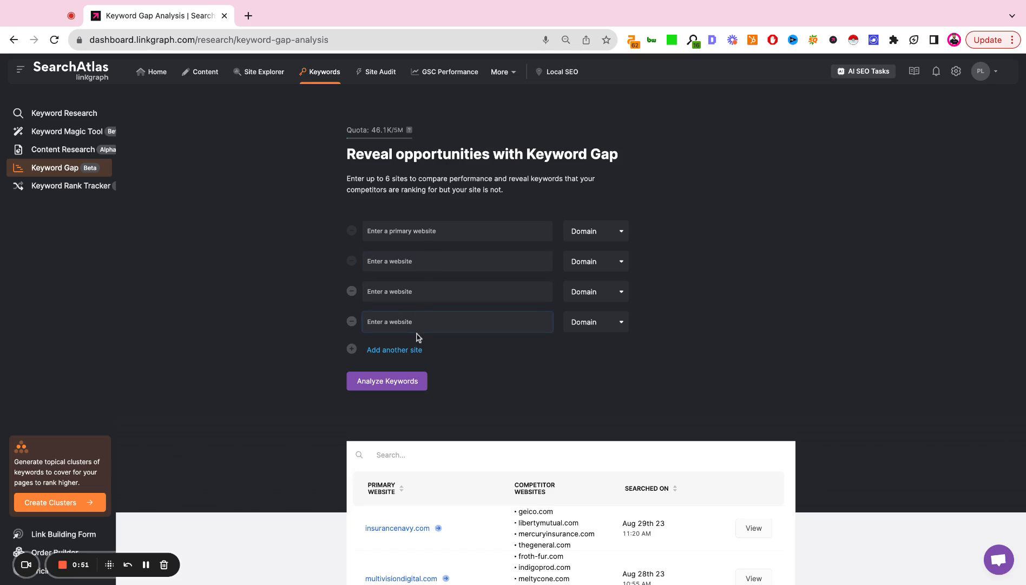
{"action": "left_click", "coordinate": [595, 261]}
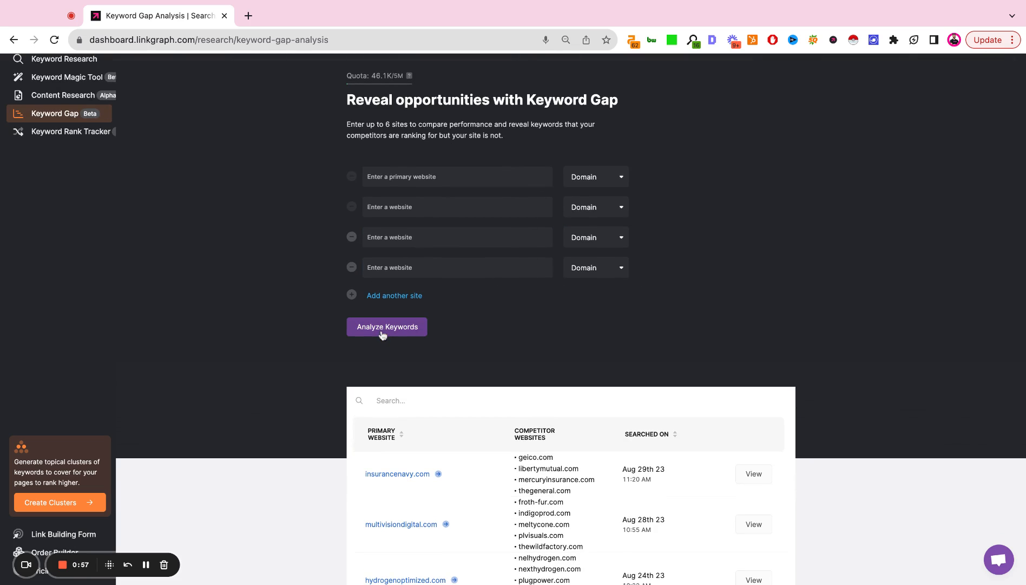
{"action": "scroll", "scroll_direction": "down", "scroll_amount": 3}
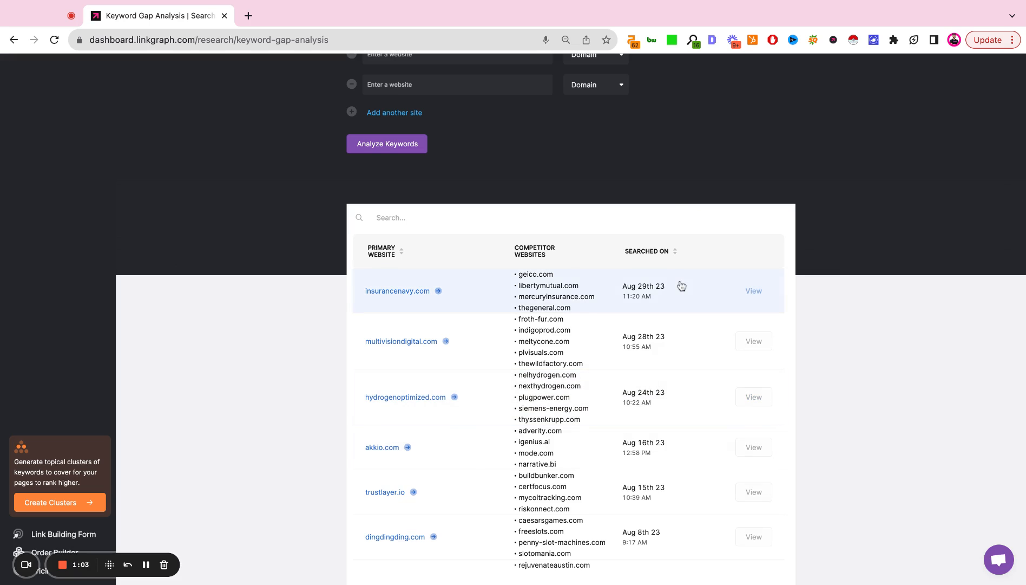
View the saved hydrogenoptimized.com gap analysis from the search history
{"action": "left_click", "coordinate": [754, 291]}
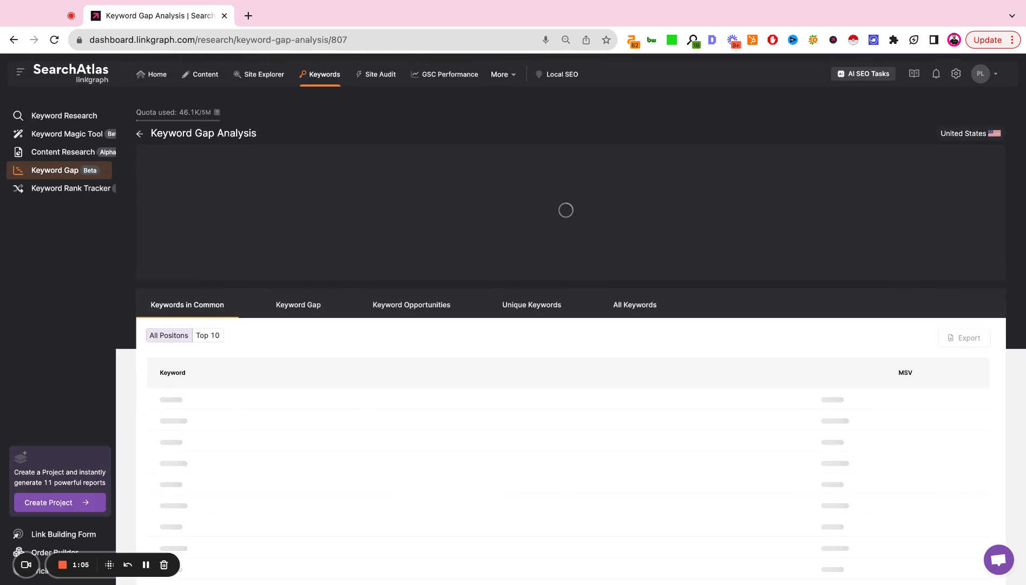
{"action": "mouse_move", "coordinate": [675, 137]}
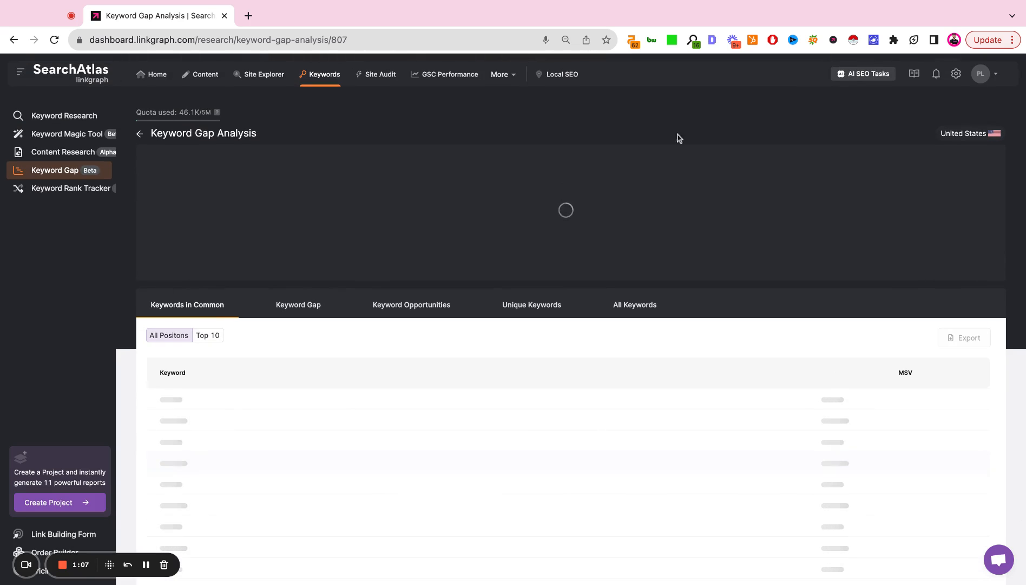
{"action": "mouse_move", "coordinate": [199, 311]}
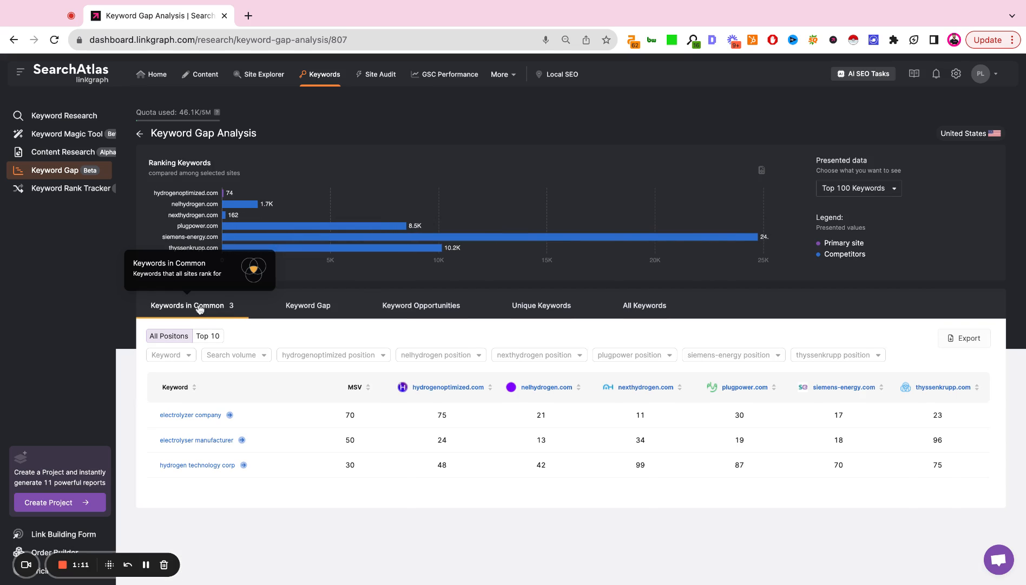
{"action": "mouse_move", "coordinate": [418, 391]}
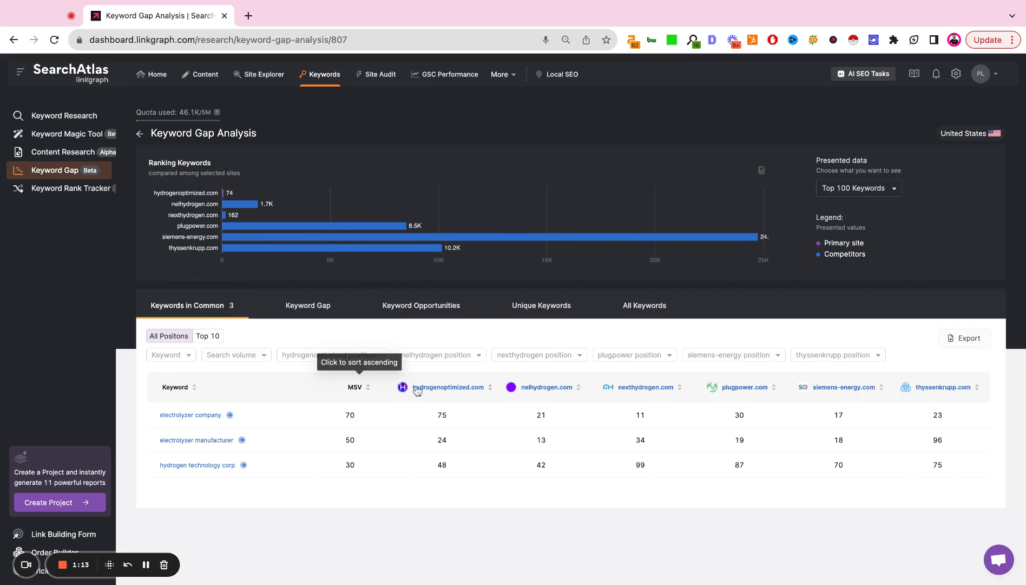
{"action": "mouse_move", "coordinate": [924, 391]}
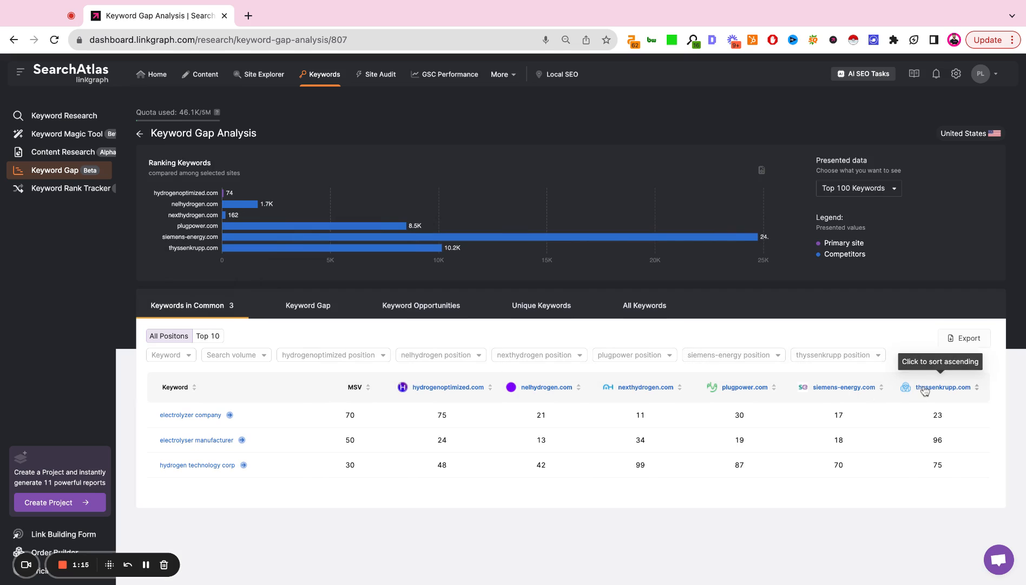
{"action": "mouse_move", "coordinate": [113, 456]}
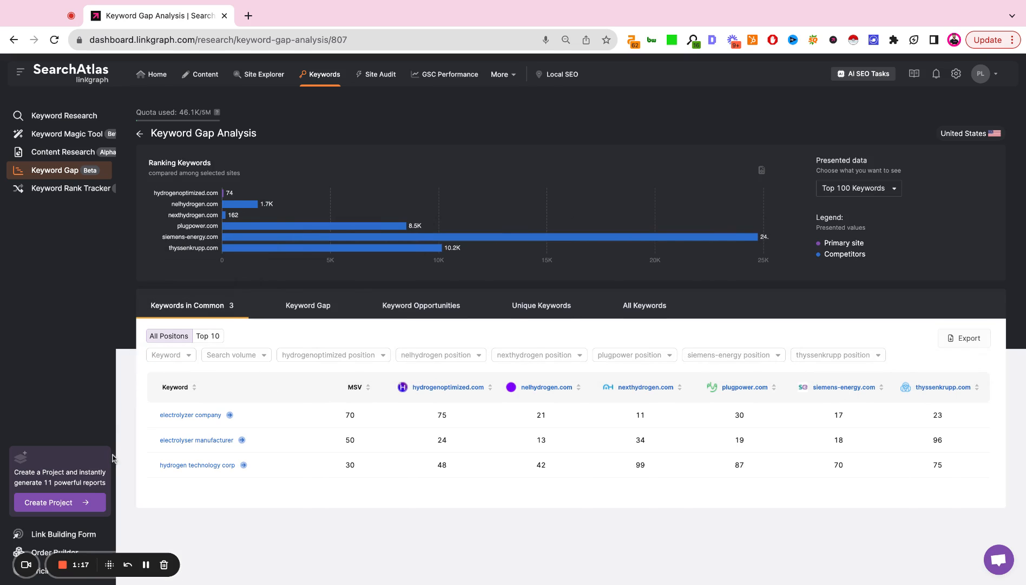
{"action": "mouse_move", "coordinate": [368, 566]}
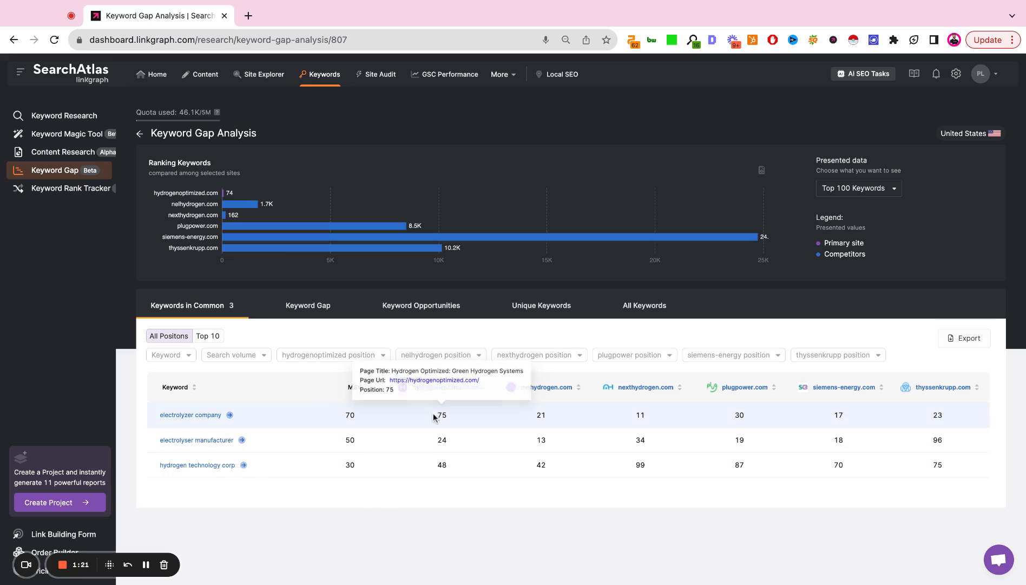
{"action": "mouse_move", "coordinate": [765, 438]}
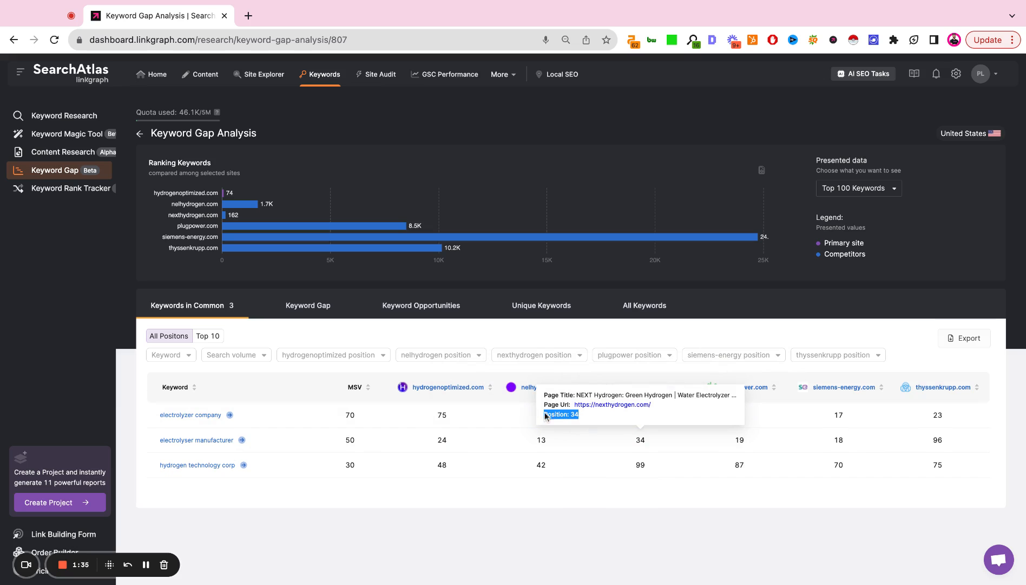
{"action": "mouse_move", "coordinate": [315, 300]}
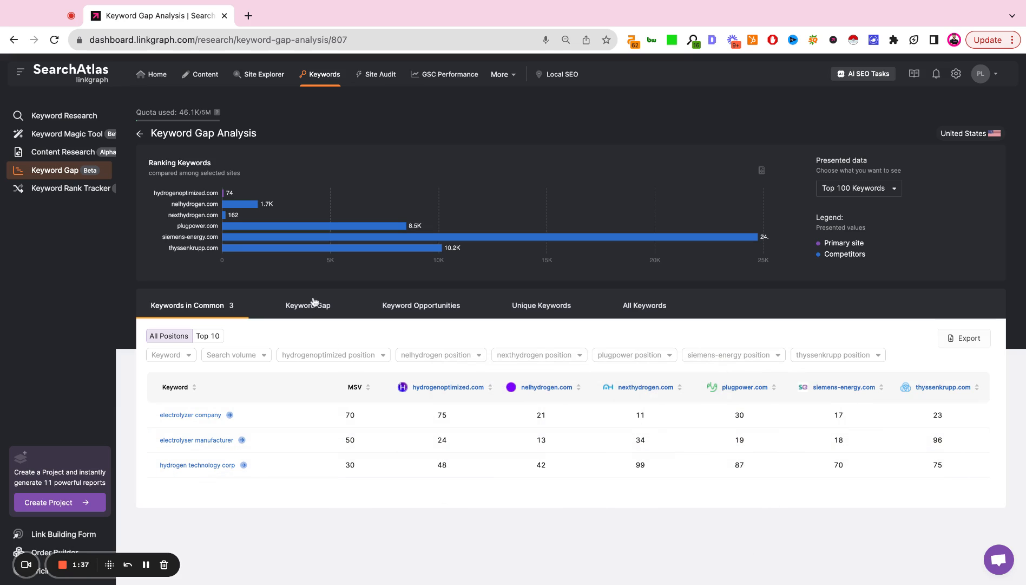
Review the Keyword Gap list of 12 keywords competitors rank for but hydrogenoptimized.com doesn't
{"action": "left_click", "coordinate": [299, 305]}
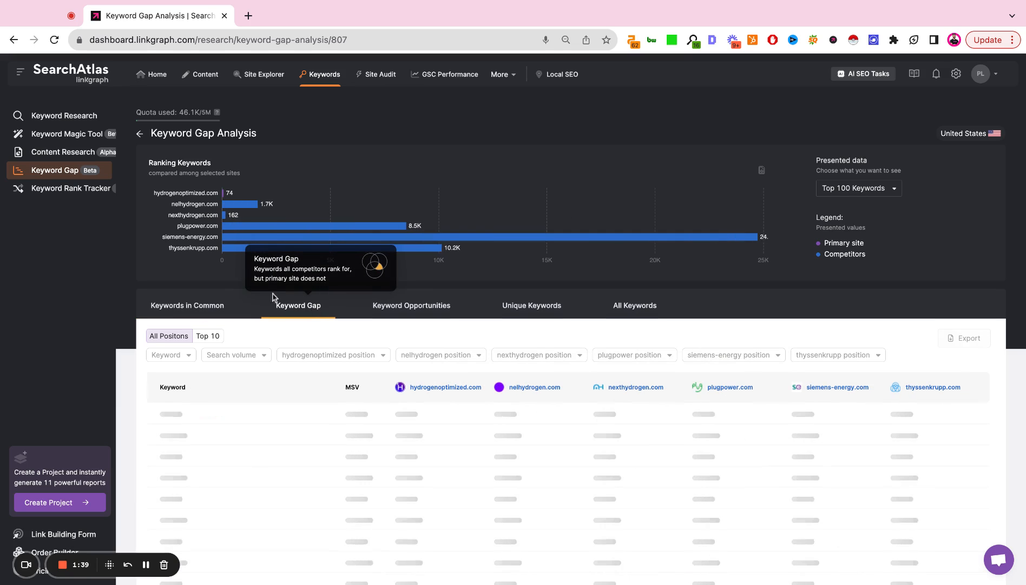
{"action": "scroll", "scroll_direction": "down", "scroll_amount": 3}
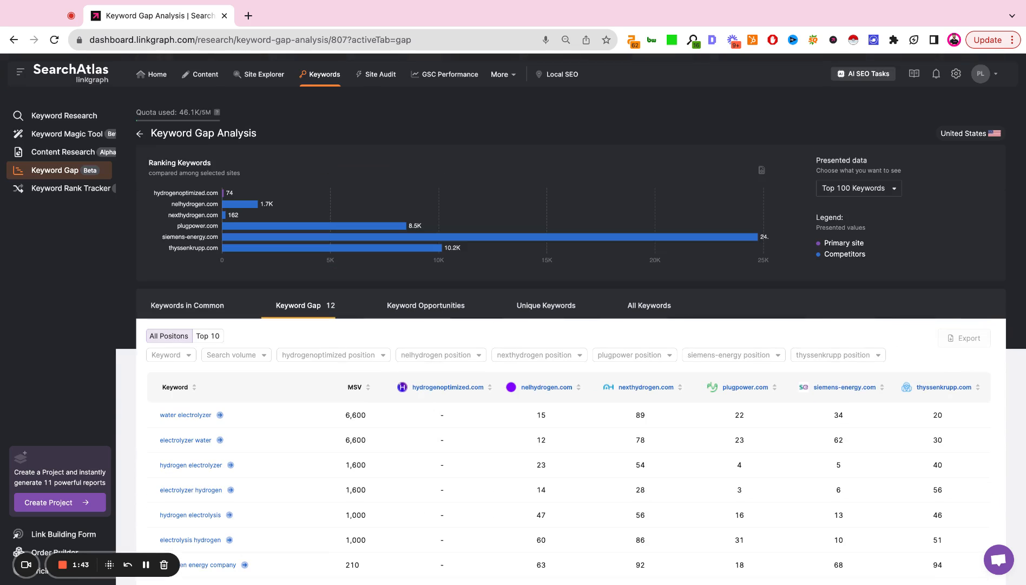
{"action": "scroll", "scroll_direction": "down", "scroll_amount": 3}
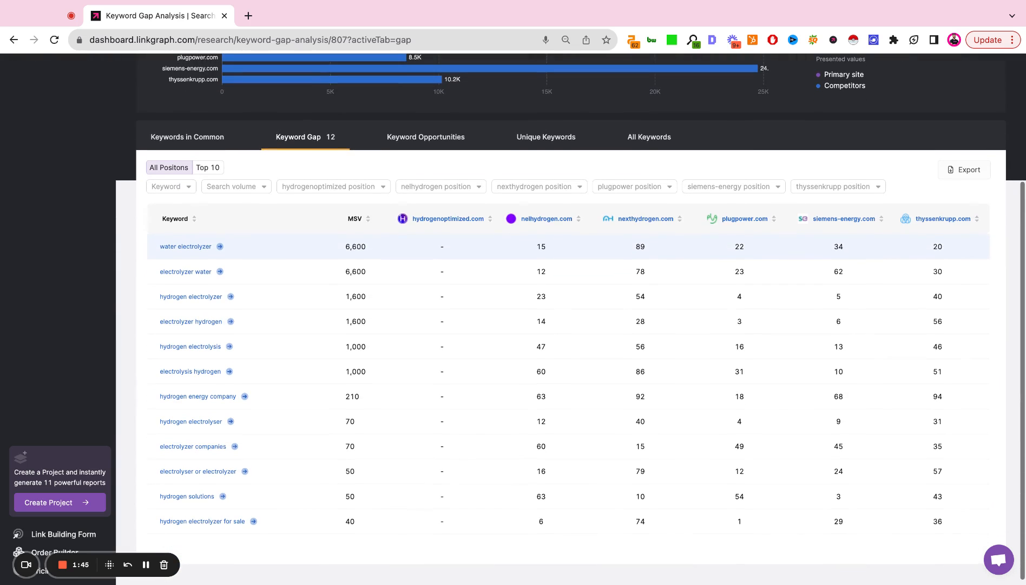
{"action": "mouse_move", "coordinate": [915, 221]}
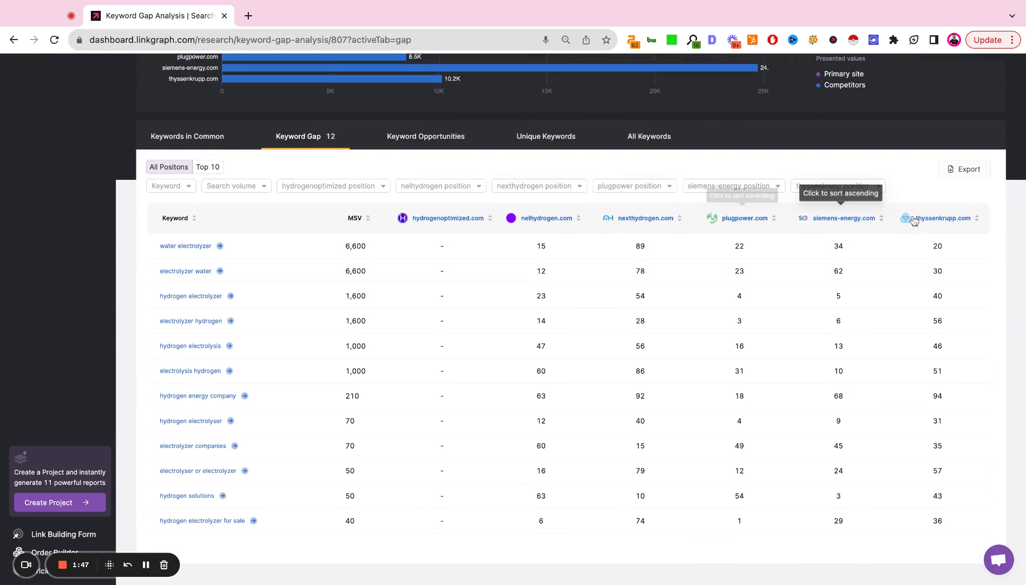
{"action": "mouse_move", "coordinate": [439, 540]}
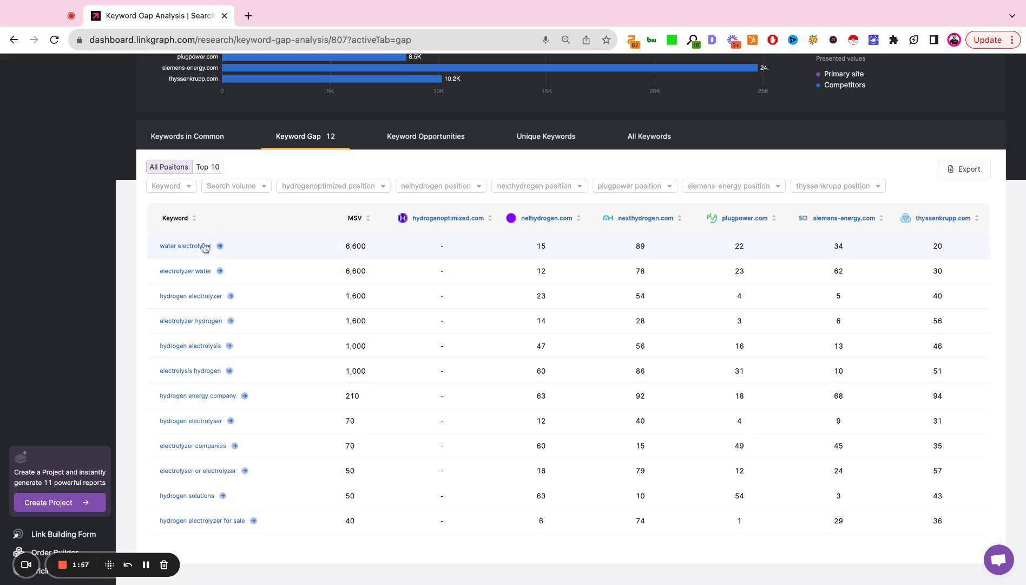
{"action": "mouse_move", "coordinate": [733, 279]}
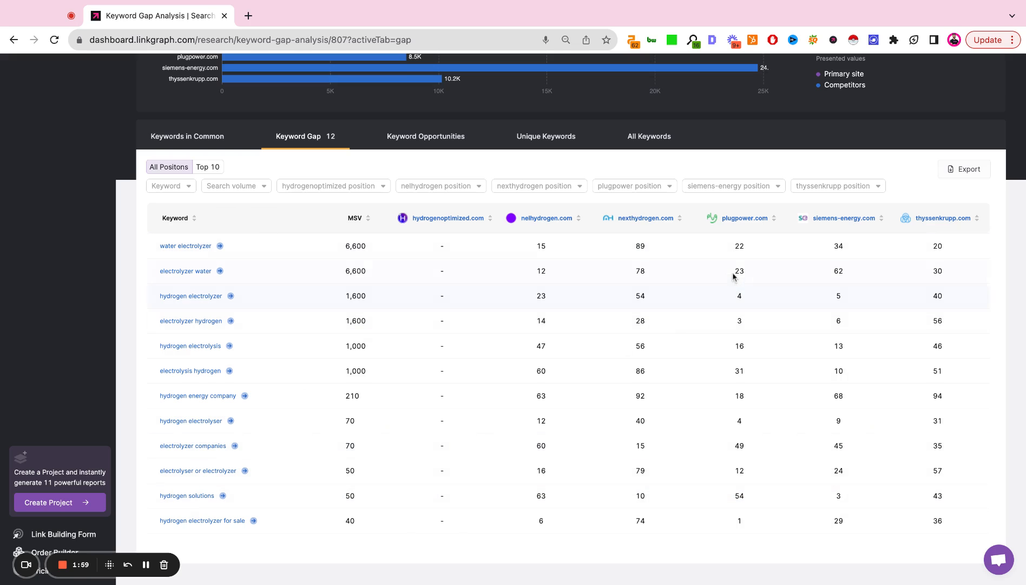
{"action": "mouse_move", "coordinate": [744, 300]}
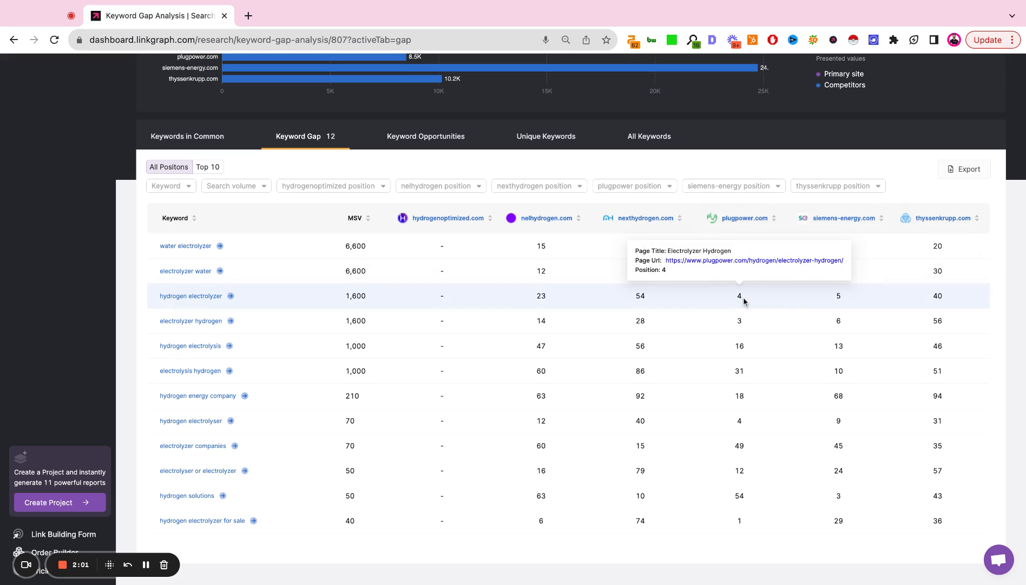
{"action": "mouse_move", "coordinate": [467, 501]}
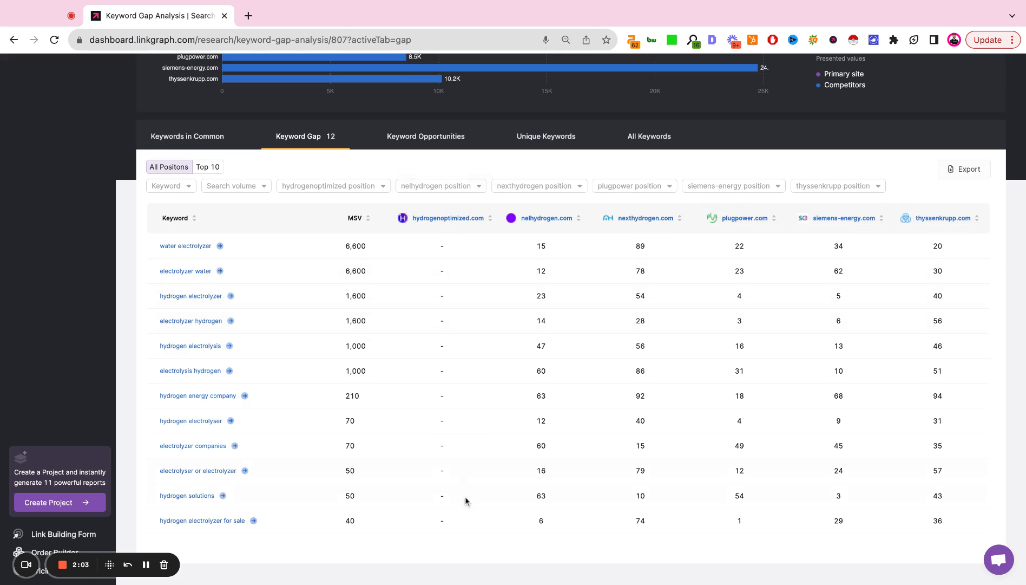
{"action": "mouse_move", "coordinate": [450, 239]}
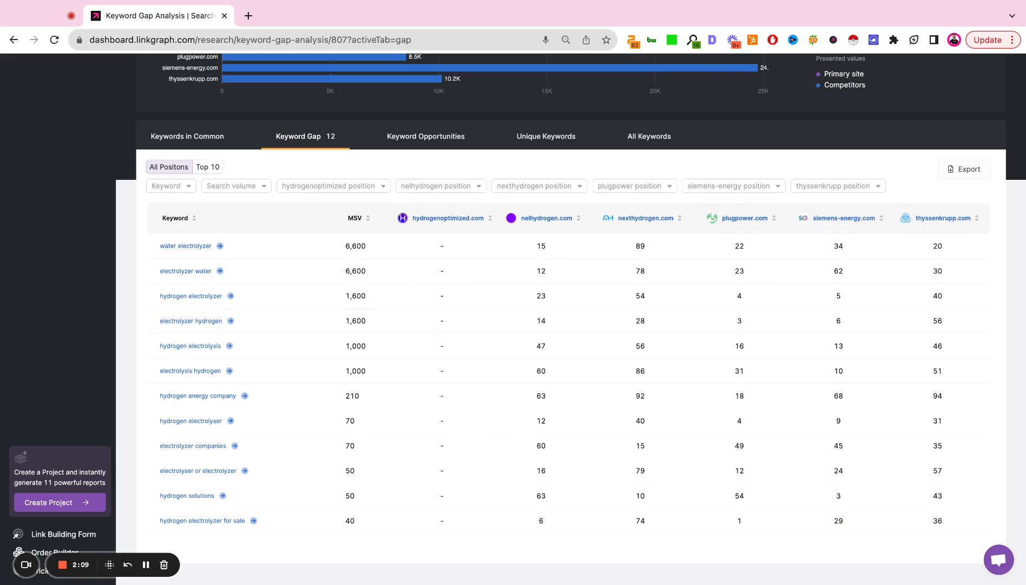
{"action": "mouse_move", "coordinate": [456, 283]}
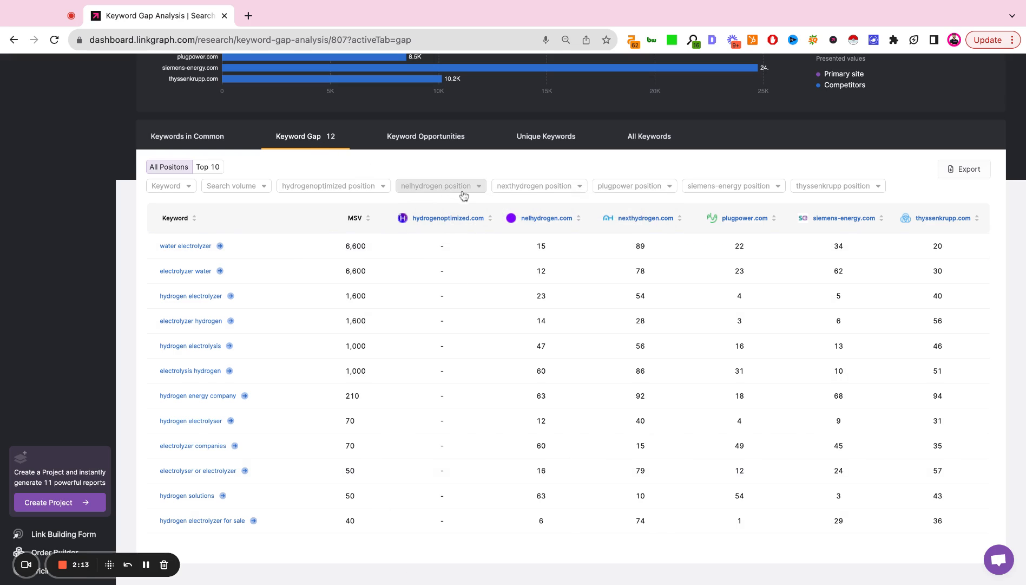
{"action": "mouse_move", "coordinate": [951, 230]}
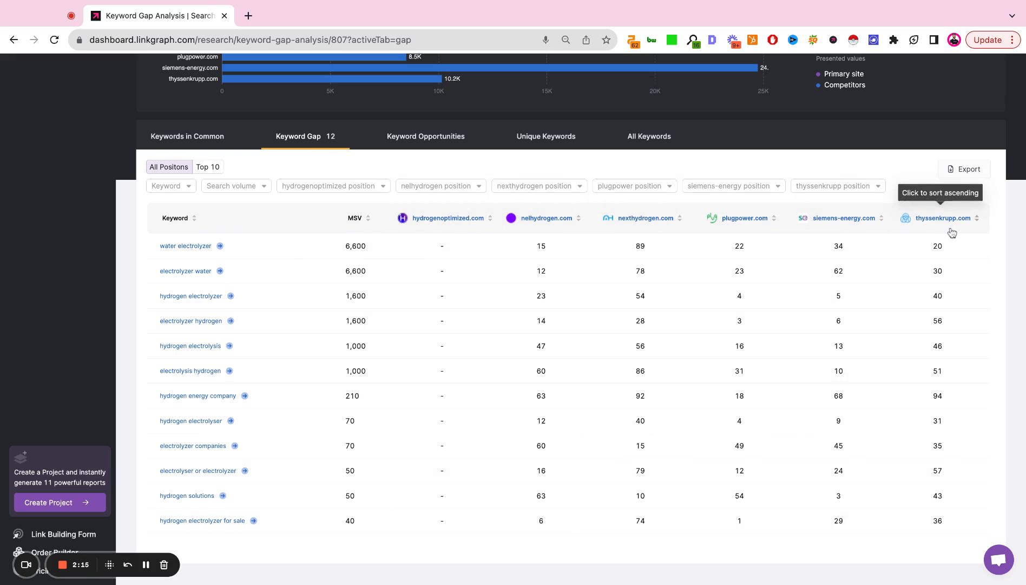
{"action": "mouse_move", "coordinate": [451, 502]}
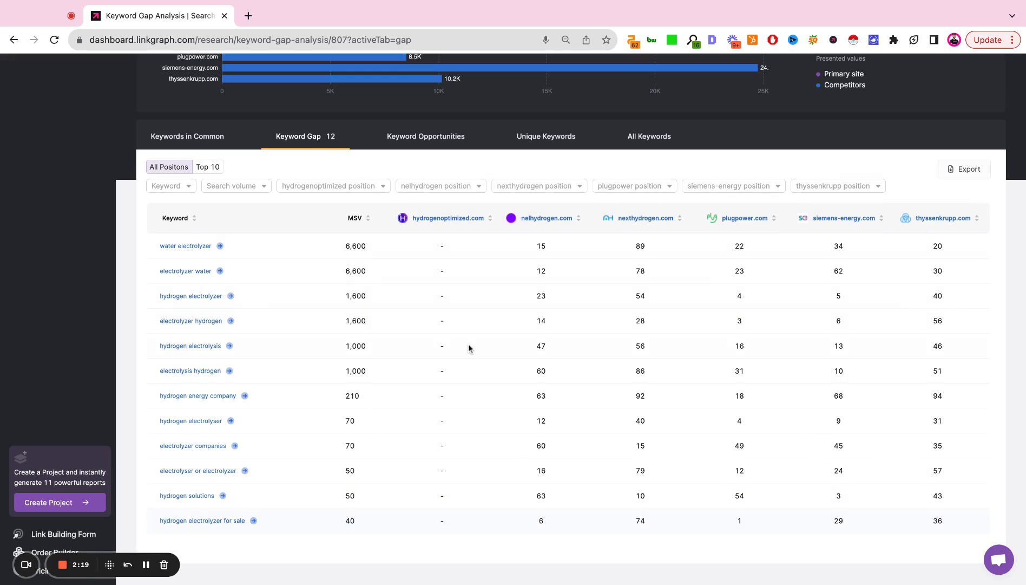
{"action": "mouse_move", "coordinate": [541, 271]}
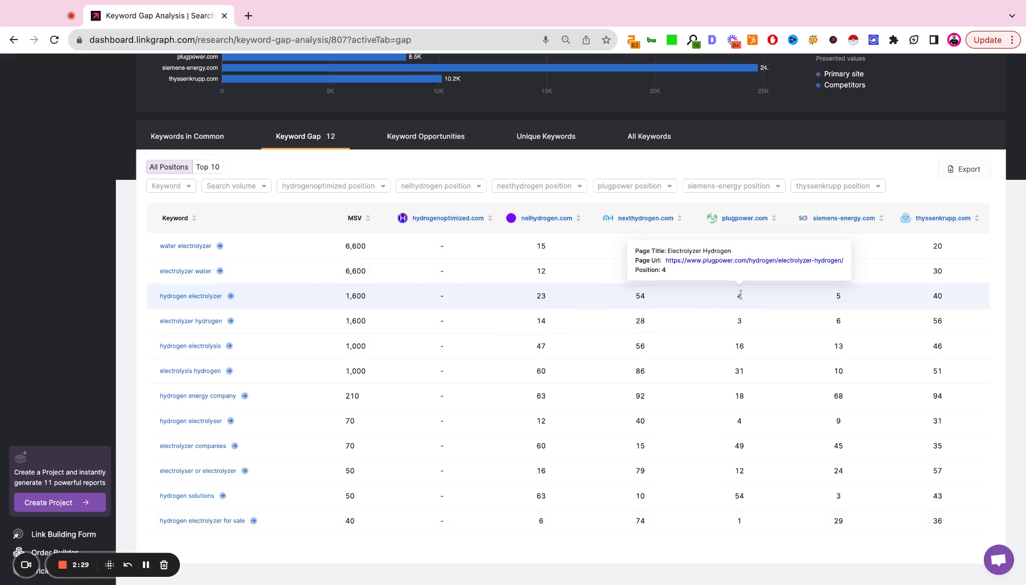
{"action": "mouse_move", "coordinate": [697, 294]}
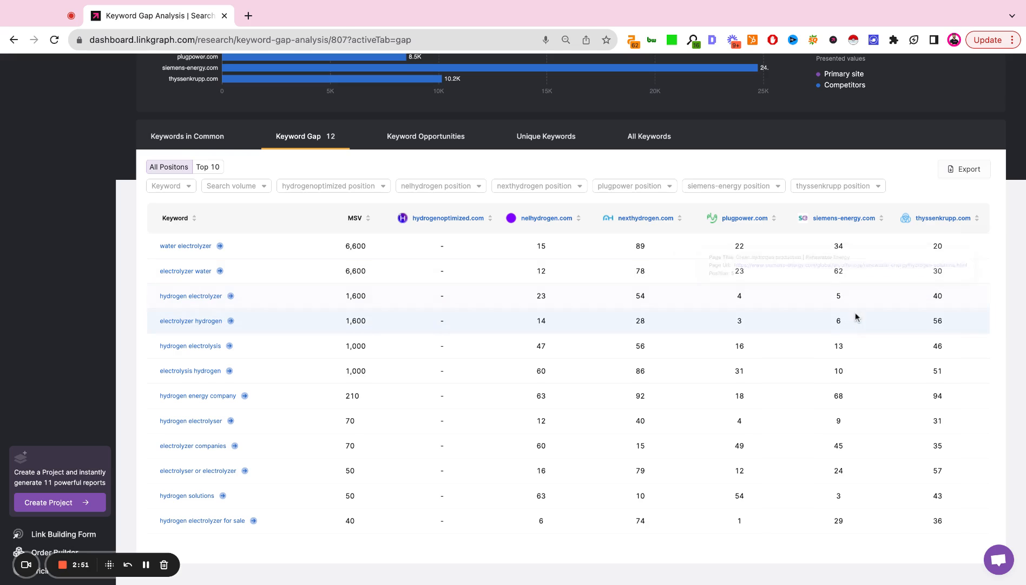
{"action": "mouse_move", "coordinate": [839, 296]}
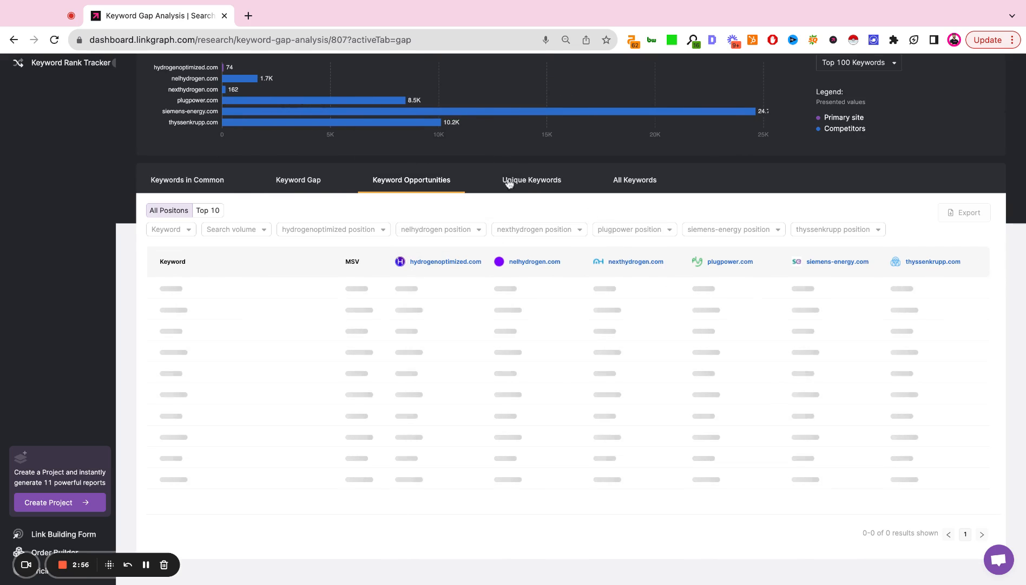
{"action": "mouse_move", "coordinate": [285, 185]}
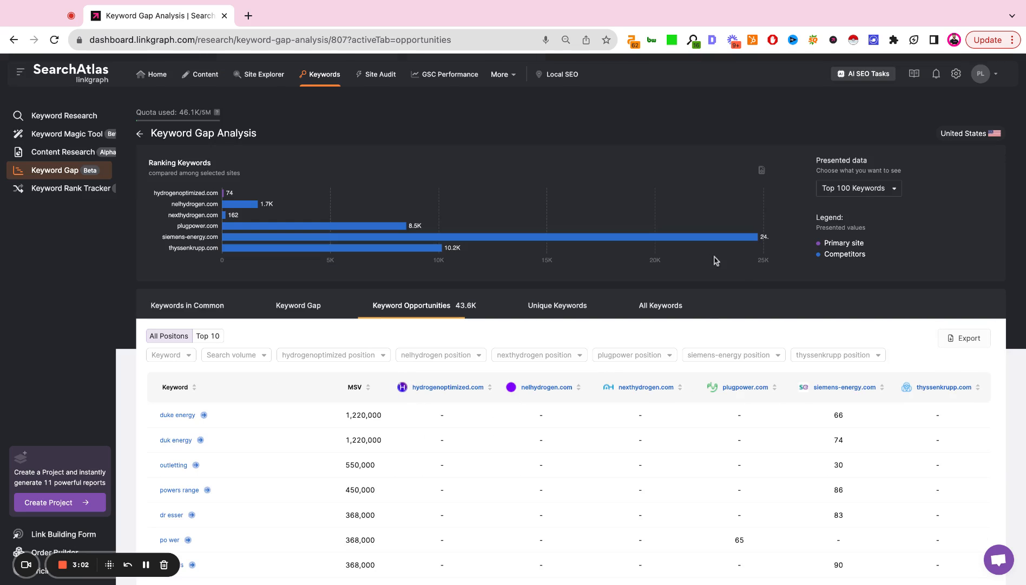
Compare the Keyword Gap list, then return to Keyword Opportunities with about 43.6K keywords
{"action": "scroll", "scroll_direction": "down", "scroll_amount": 3}
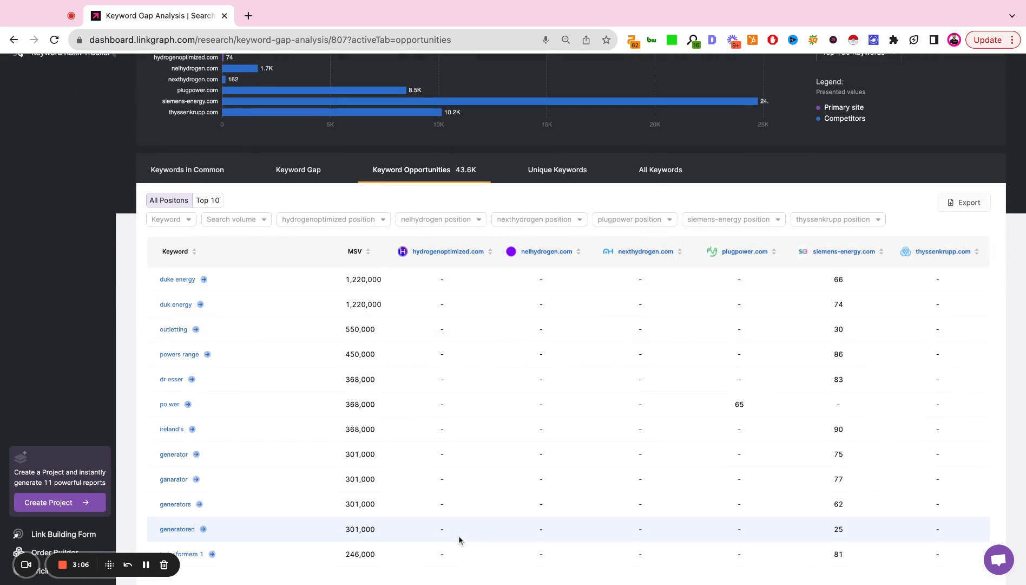
{"action": "left_click", "coordinate": [298, 180]}
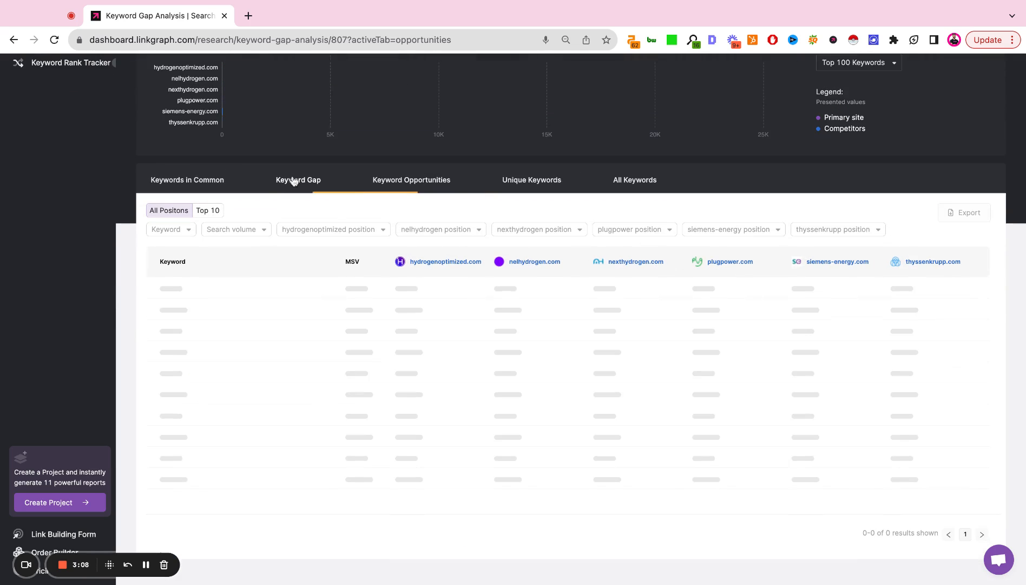
{"action": "left_click", "coordinate": [298, 179]}
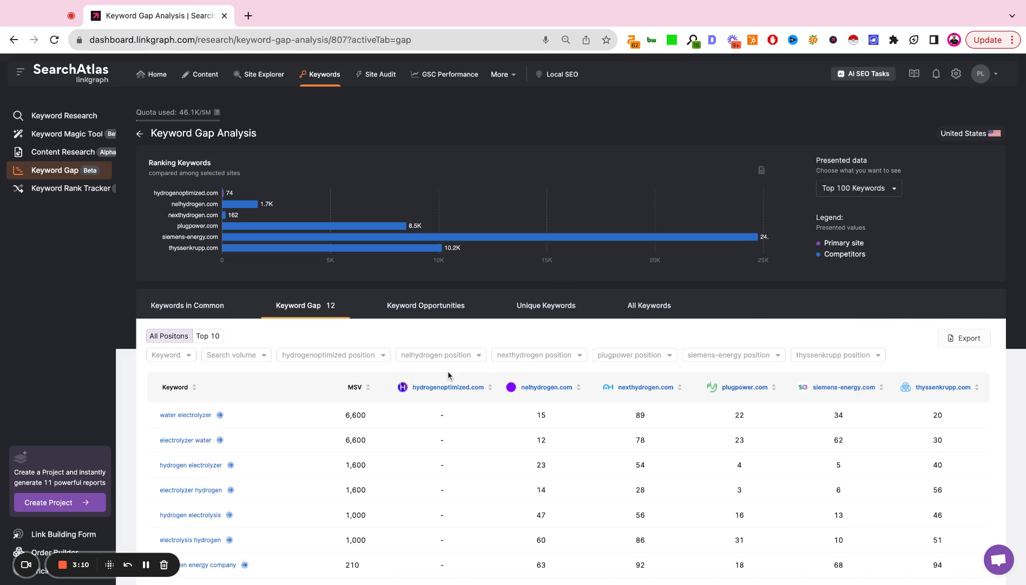
{"action": "left_click", "coordinate": [426, 306]}
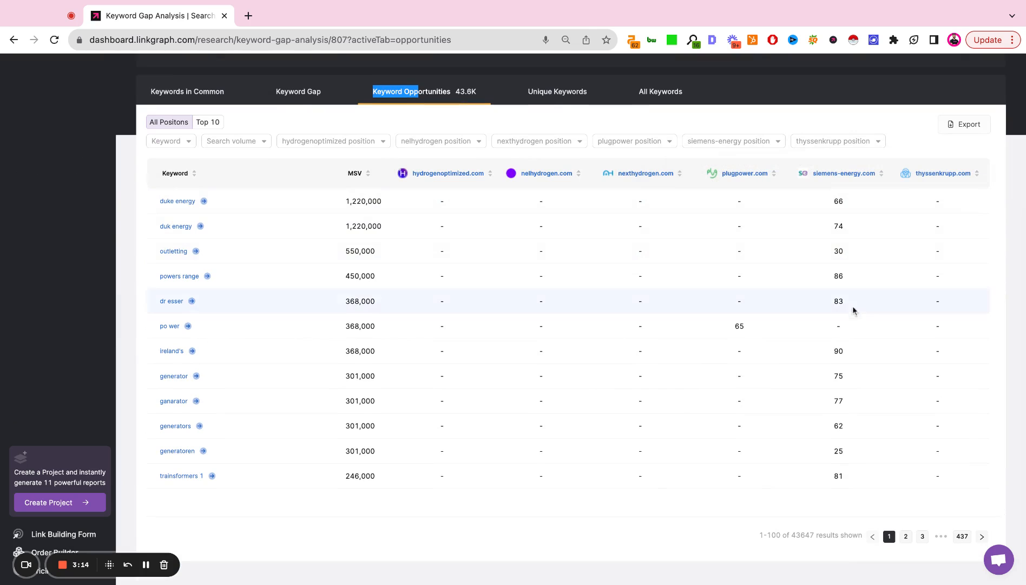
{"action": "mouse_move", "coordinate": [462, 446]}
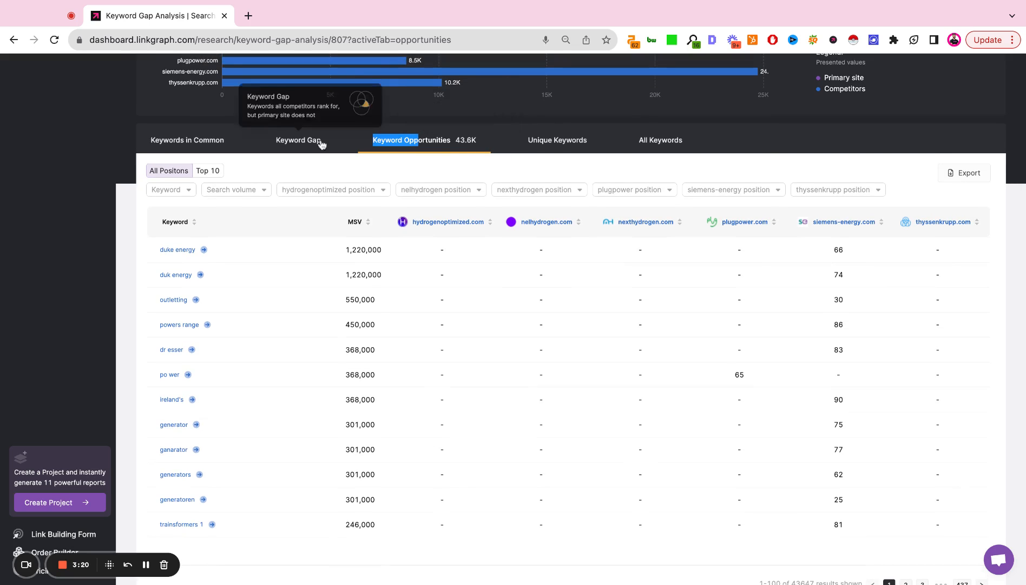
{"action": "mouse_move", "coordinate": [421, 157]}
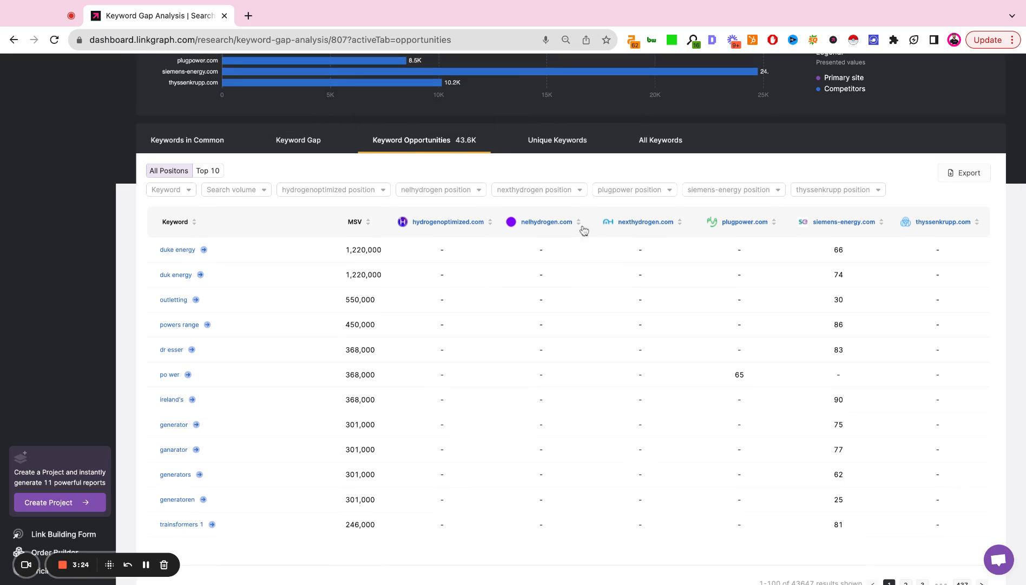
Filter nexthydrogen competitor positions to the 1–10 range within Keyword Opportunities
{"action": "scroll", "scroll_direction": "down", "scroll_amount": 3}
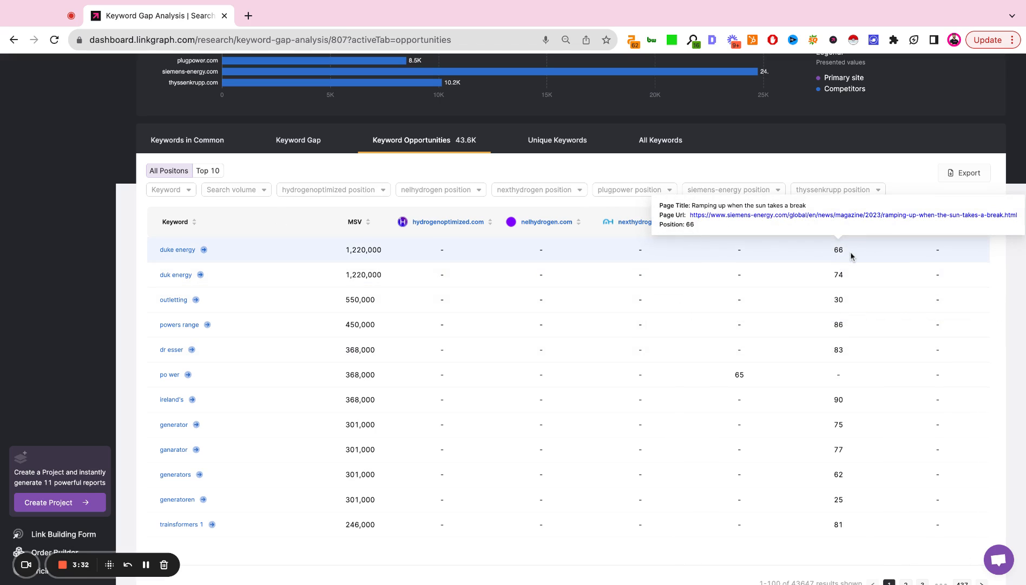
{"action": "mouse_move", "coordinate": [776, 263]}
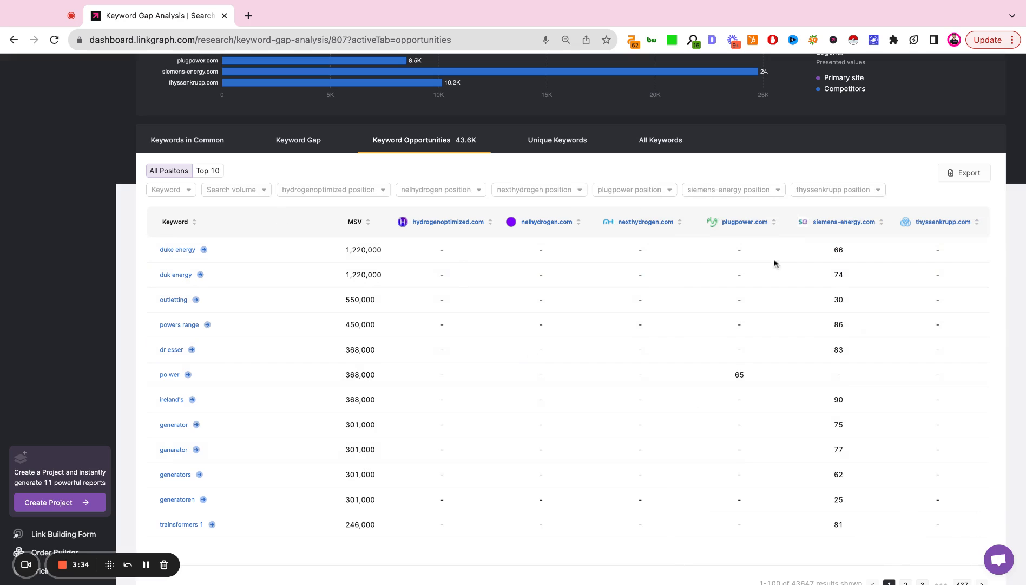
{"action": "mouse_move", "coordinate": [472, 195]}
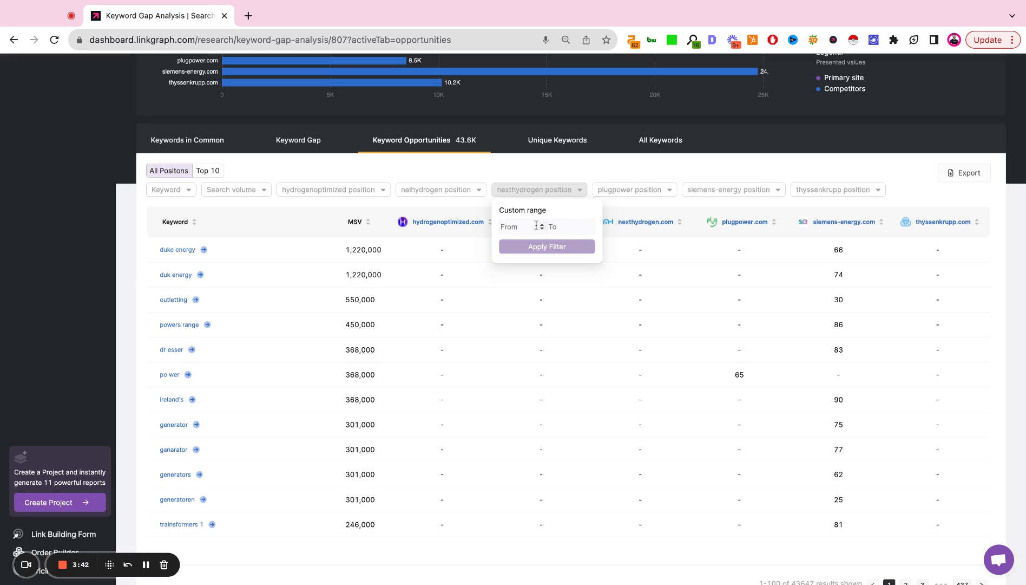
{"action": "type", "text": "1"}
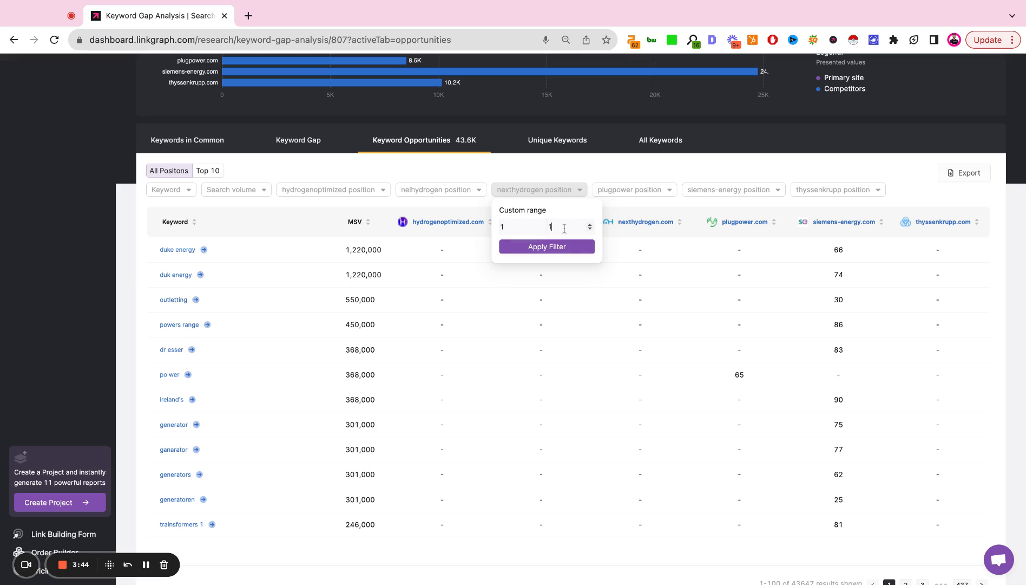
{"action": "type", "text": "0"}
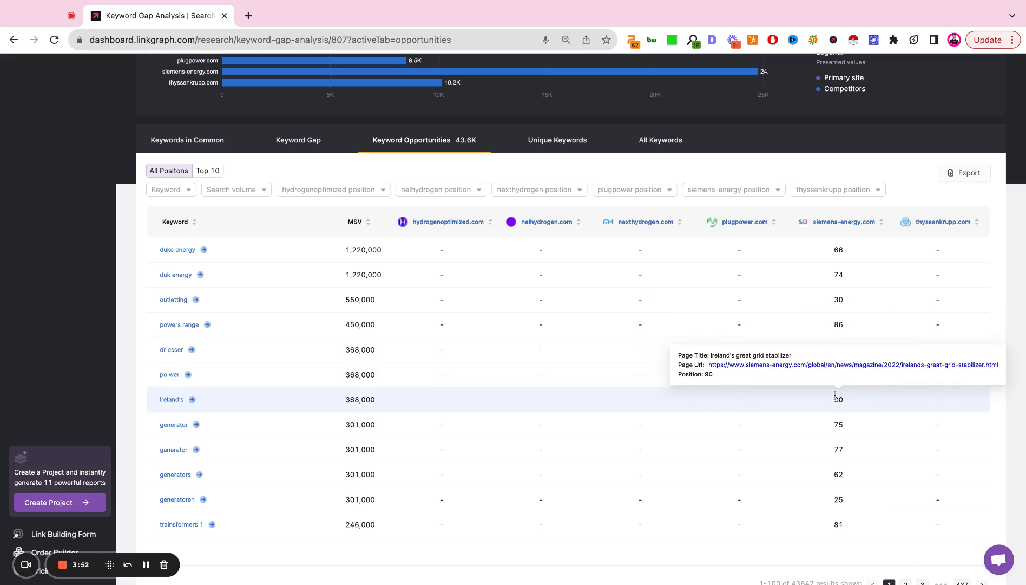
{"action": "mouse_move", "coordinate": [718, 257]}
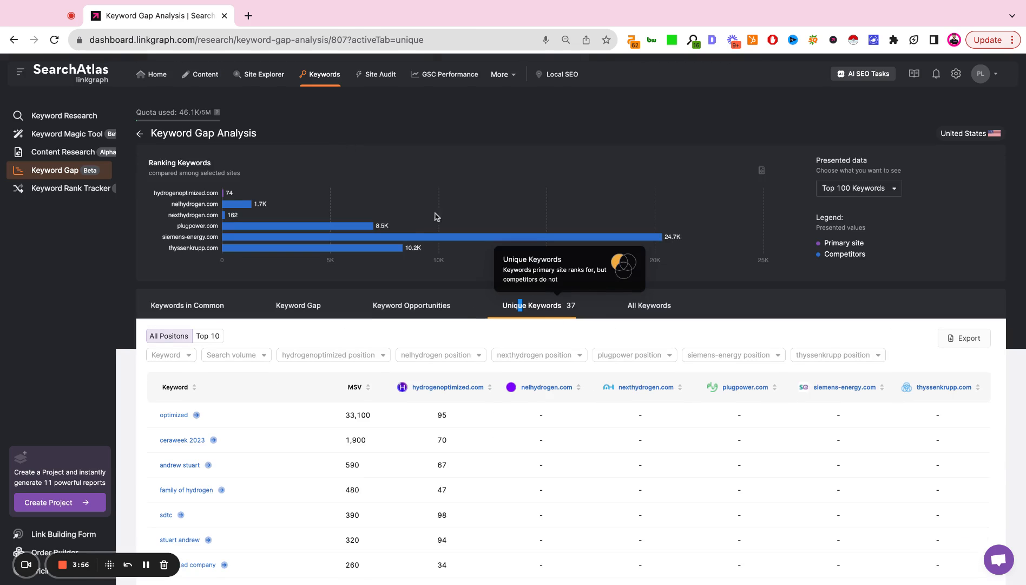
Scroll through the 37 Unique Keywords such as optimized and ceraweek 2023
{"action": "scroll", "scroll_direction": "down", "scroll_amount": 3}
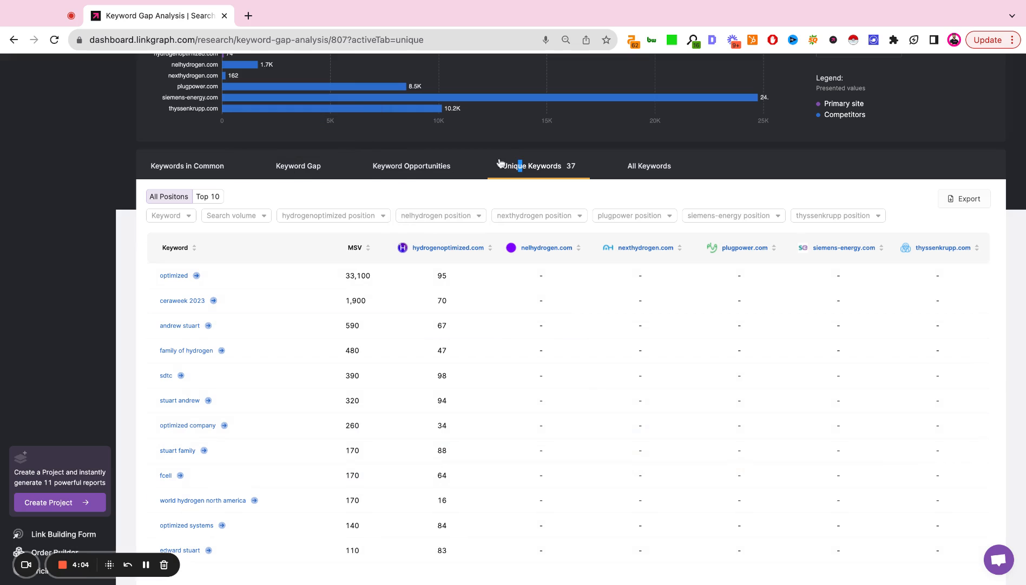
{"action": "mouse_move", "coordinate": [667, 241]}
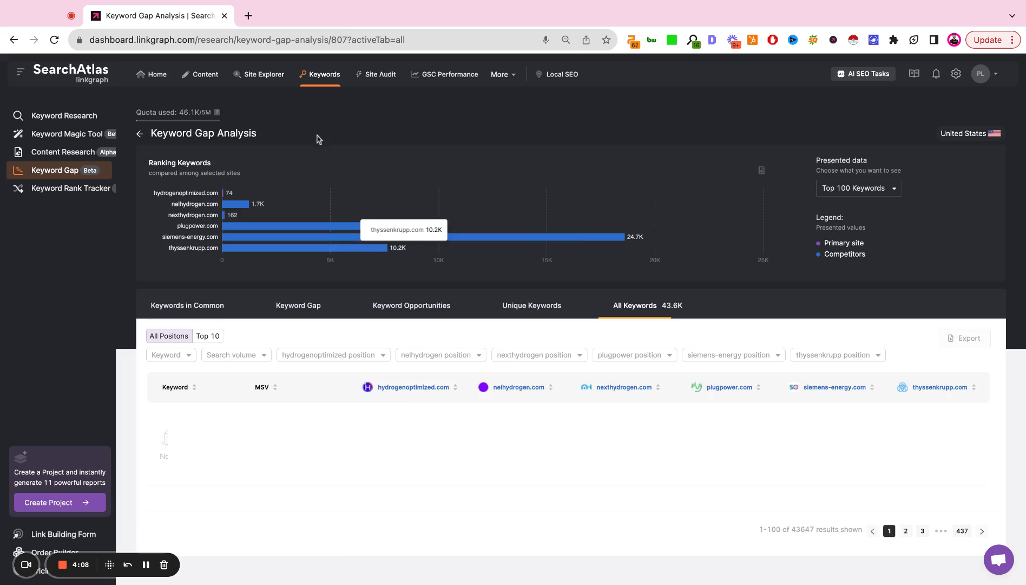
{"action": "scroll", "scroll_direction": "down", "scroll_amount": 3}
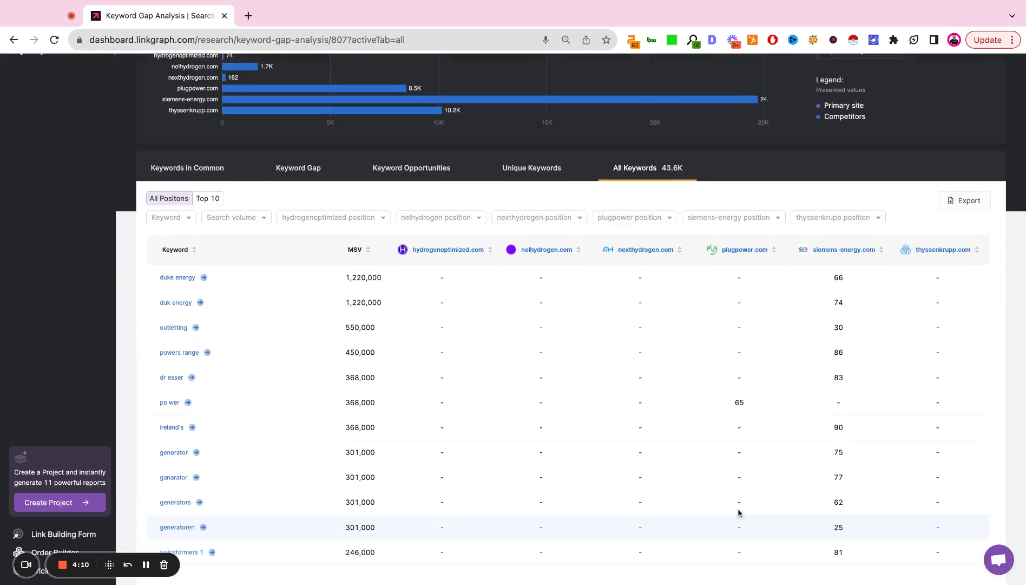
{"action": "mouse_move", "coordinate": [557, 95]}
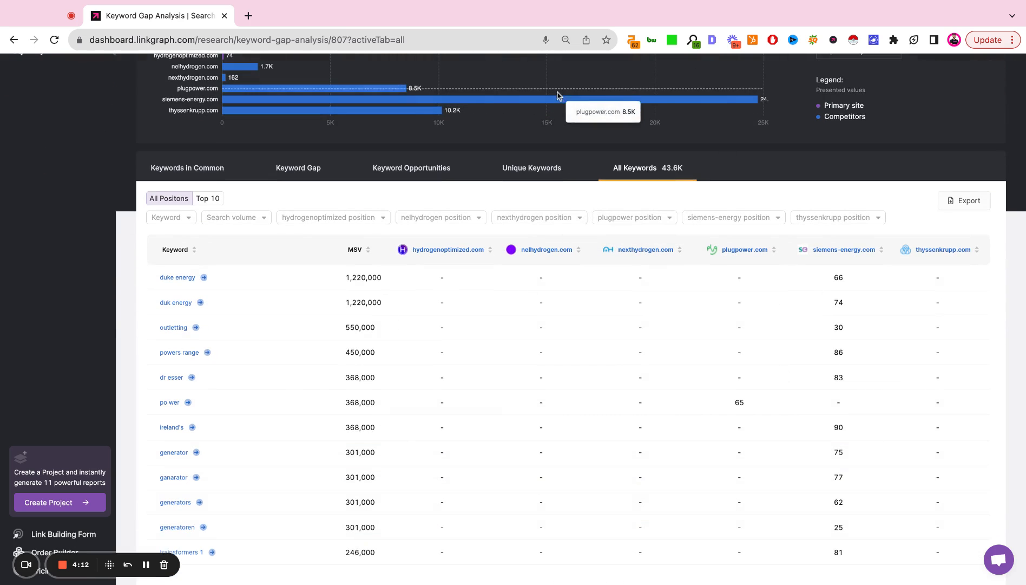
{"action": "mouse_move", "coordinate": [431, 300]}
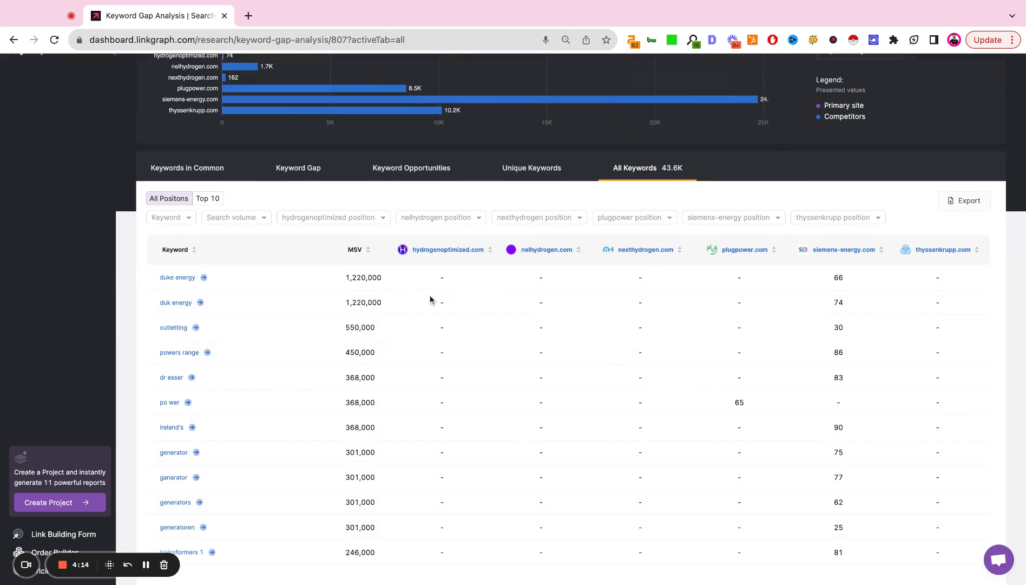
{"action": "scroll", "scroll_direction": "down", "scroll_amount": 3}
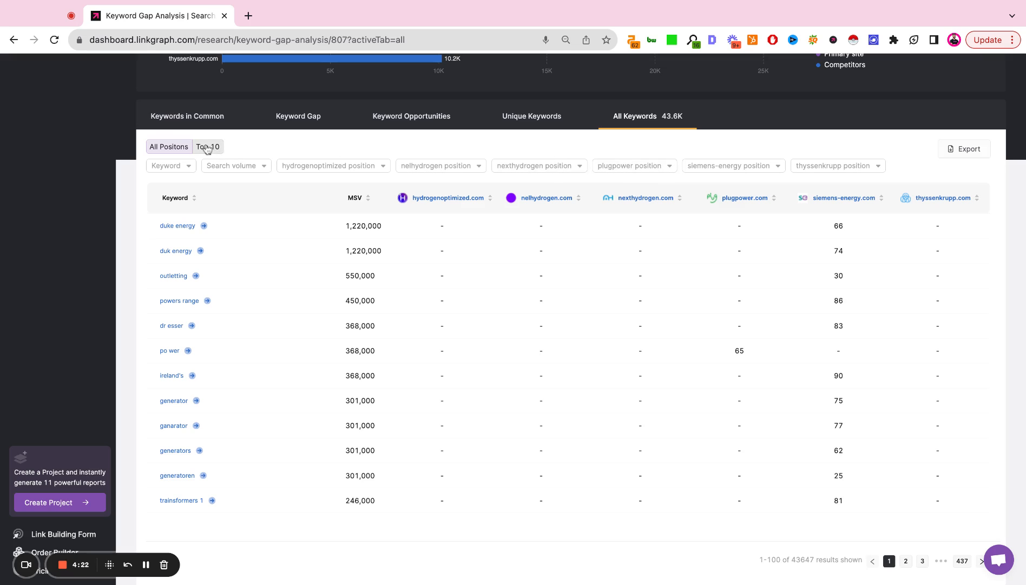
{"action": "mouse_move", "coordinate": [851, 307]}
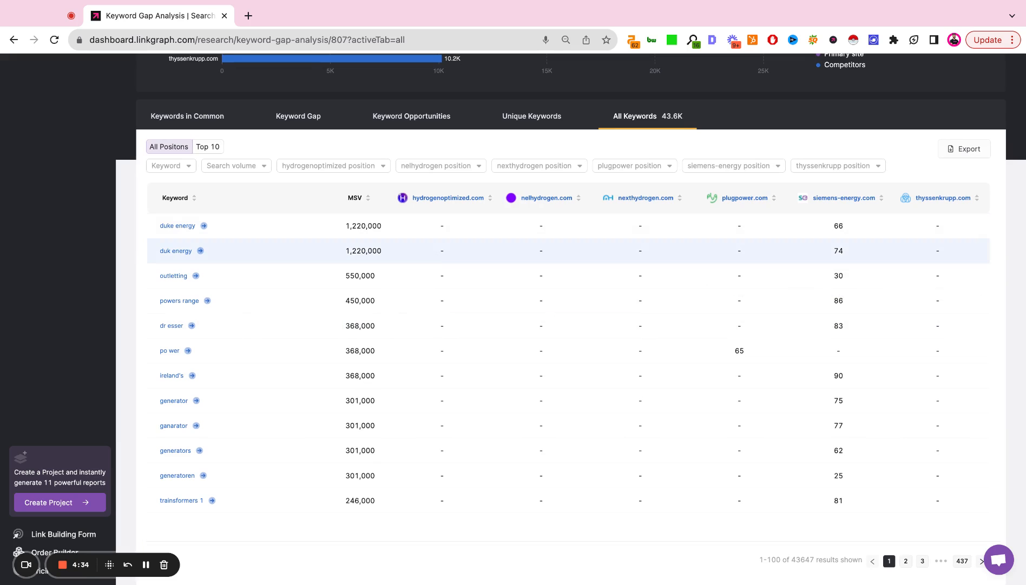
{"action": "mouse_move", "coordinate": [838, 227]}
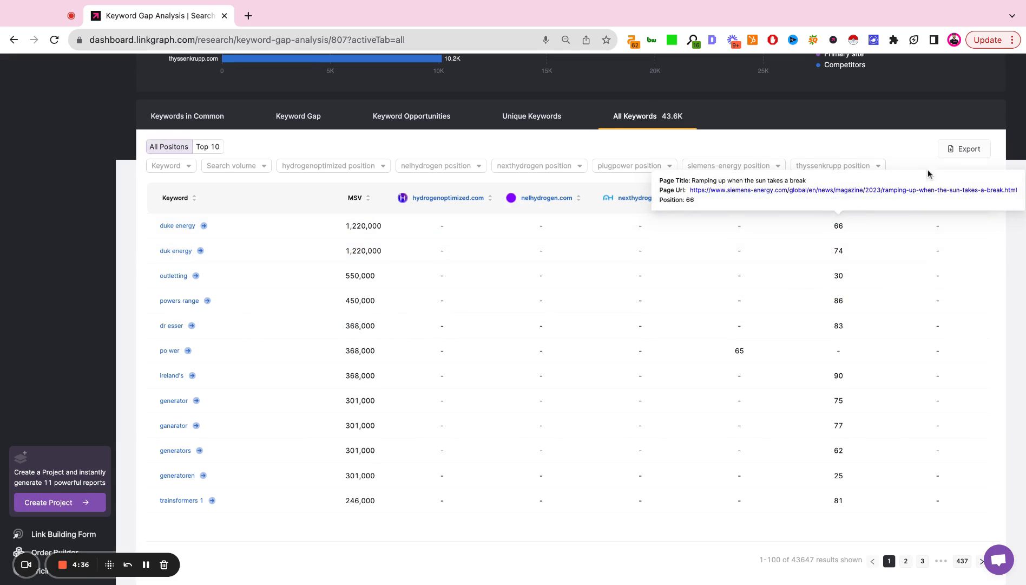
{"action": "mouse_move", "coordinate": [963, 149]}
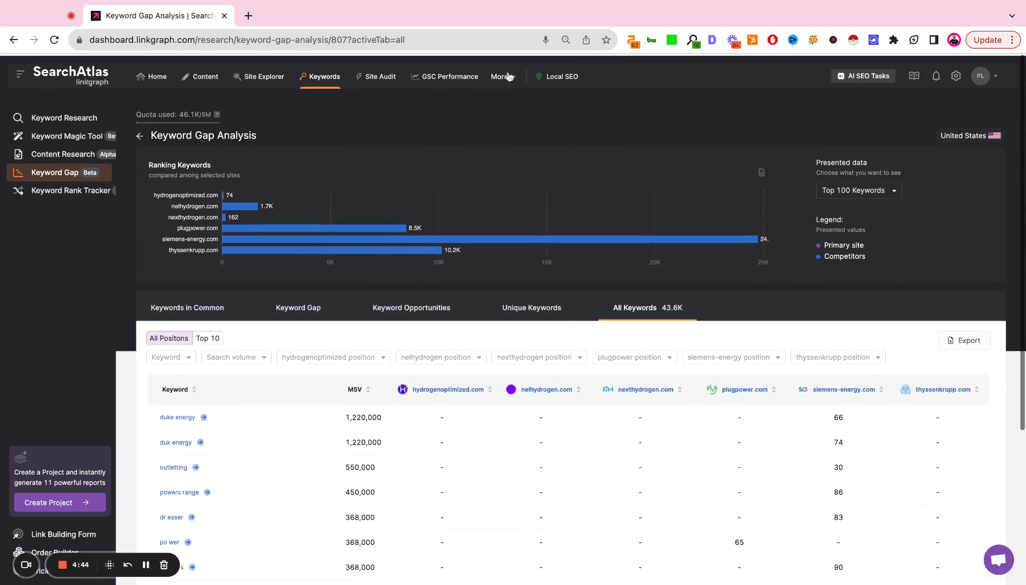
{"action": "mouse_move", "coordinate": [230, 225]}
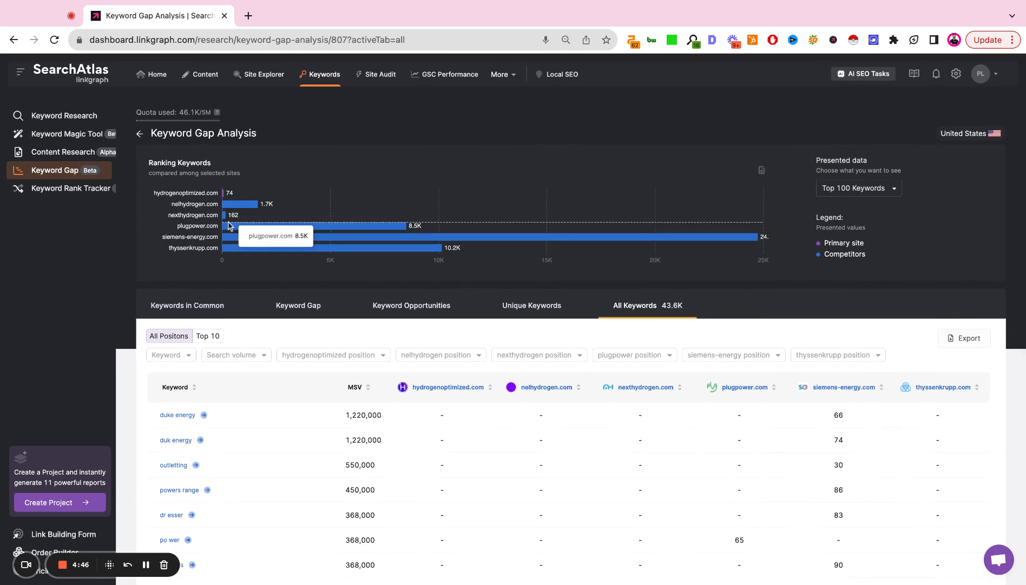
{"action": "mouse_move", "coordinate": [227, 197]}
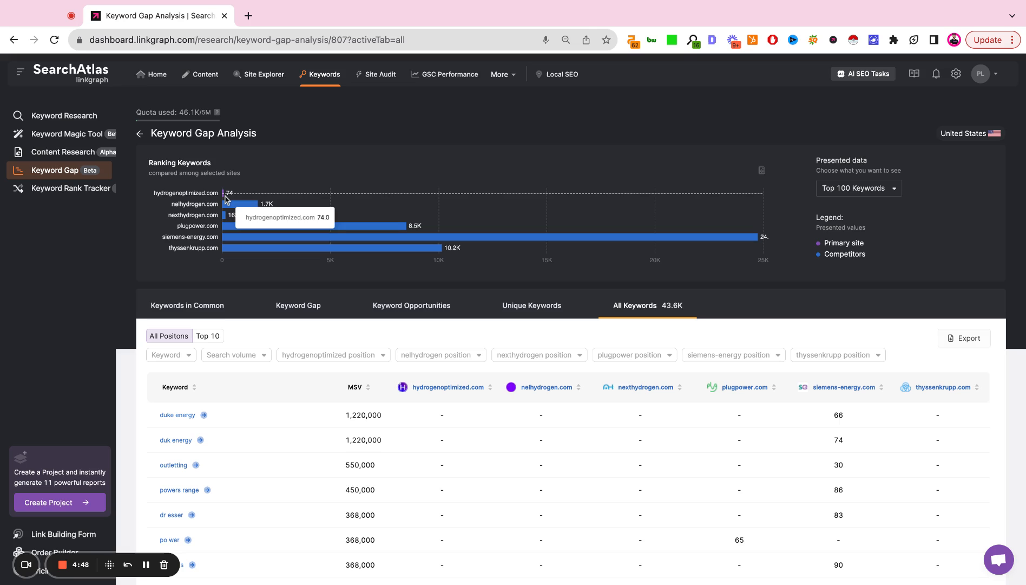
{"action": "mouse_move", "coordinate": [232, 243]}
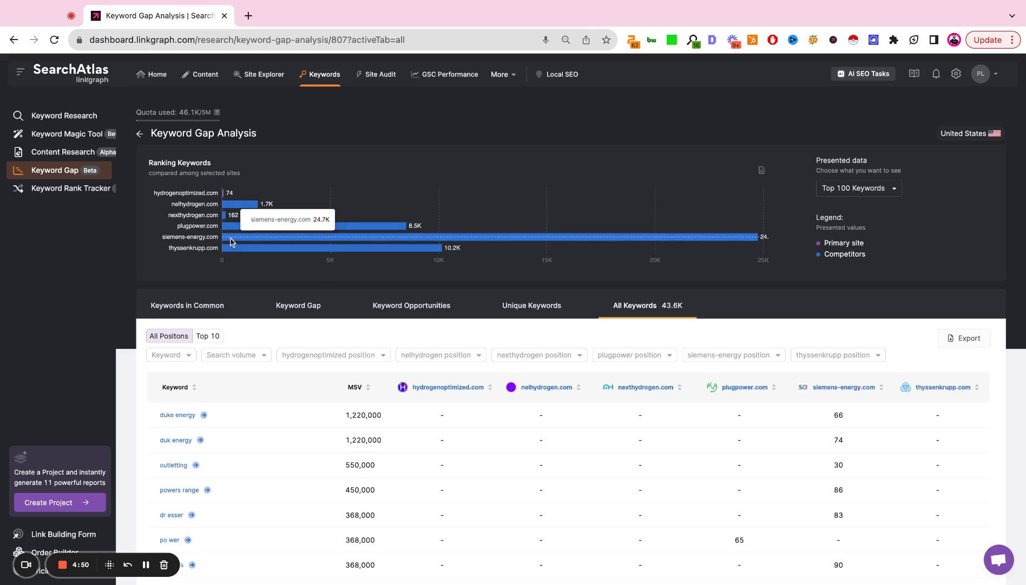
{"action": "mouse_move", "coordinate": [281, 183]}
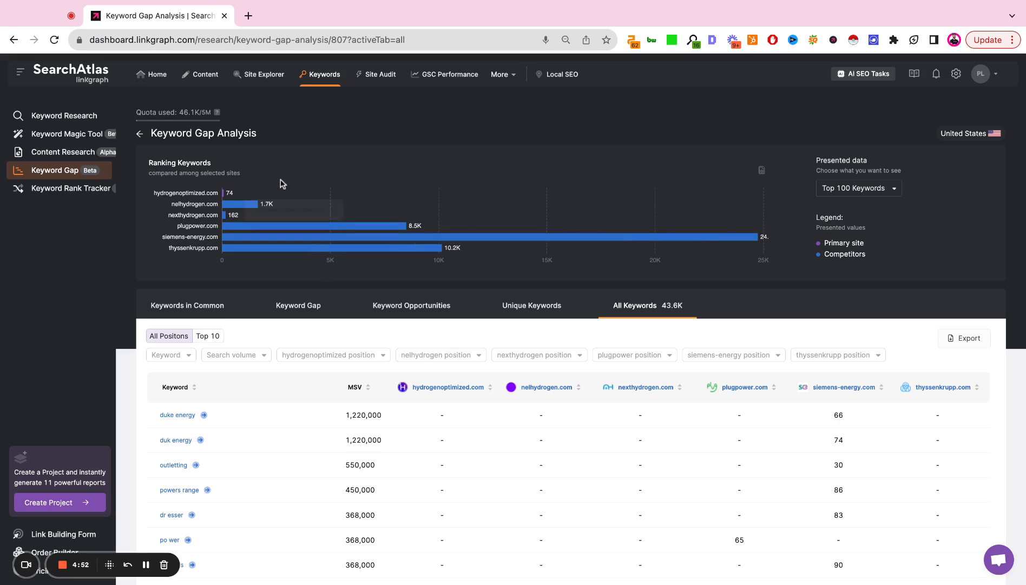
{"action": "mouse_move", "coordinate": [429, 151]}
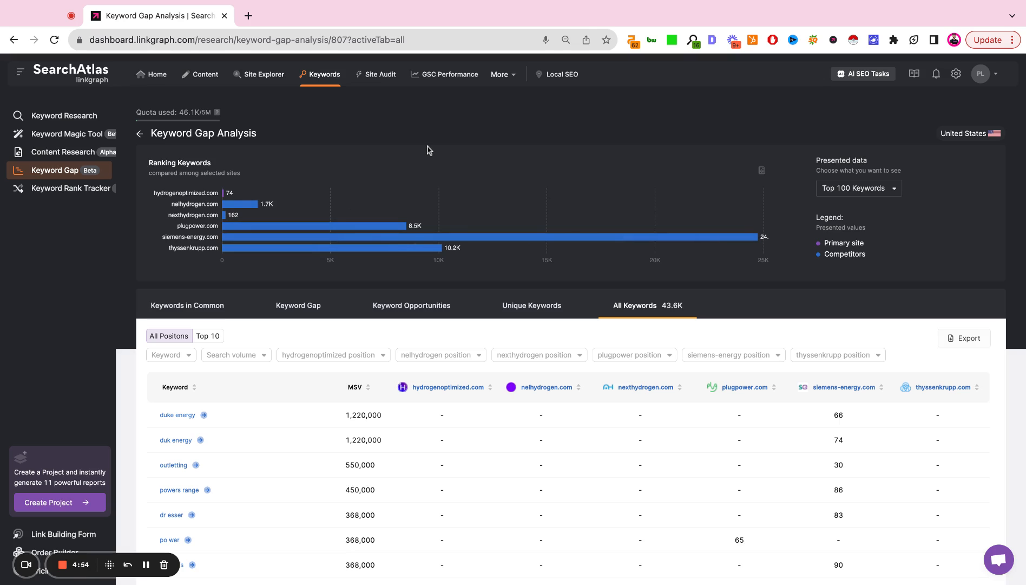